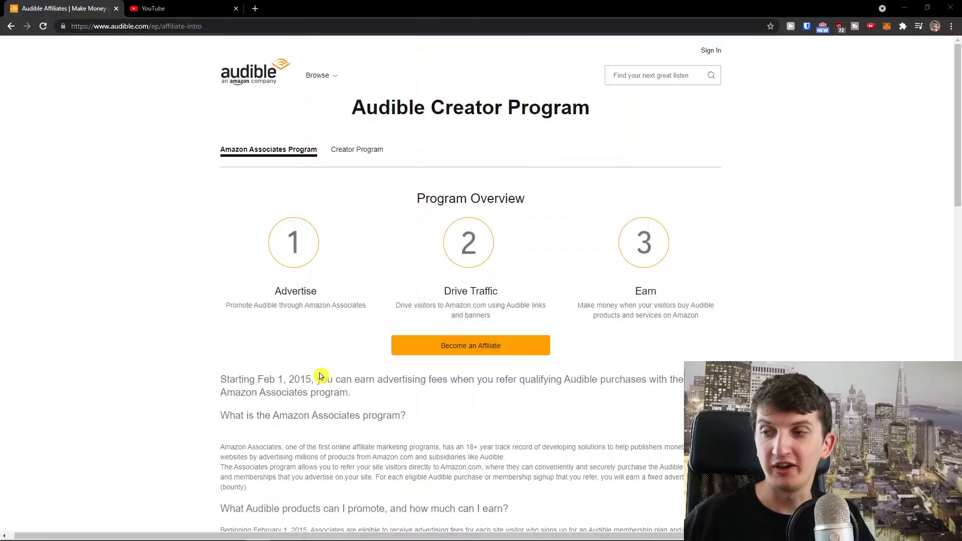
Read down the Audible affiliate page through the Standard Fee Structure table and product details.
scroll("down", 3)
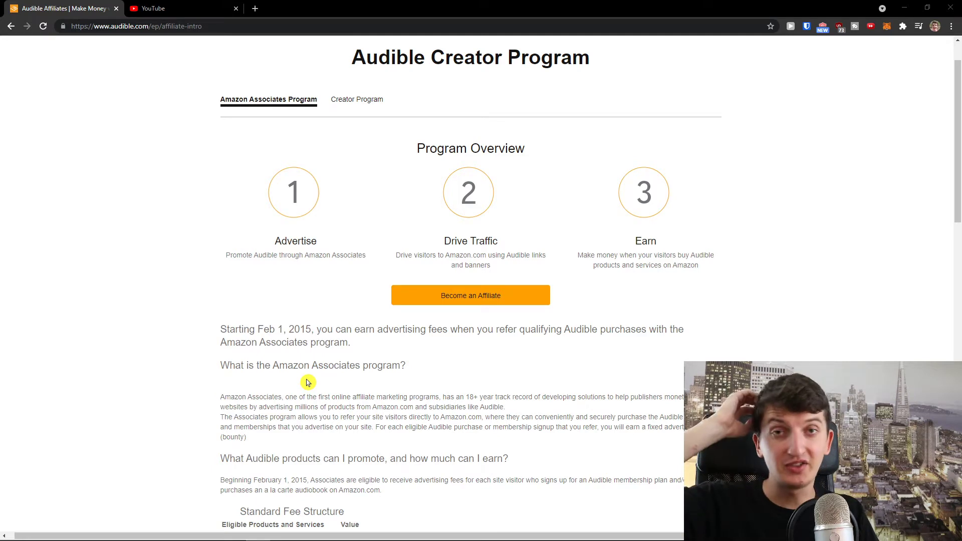
scroll("down", 3)
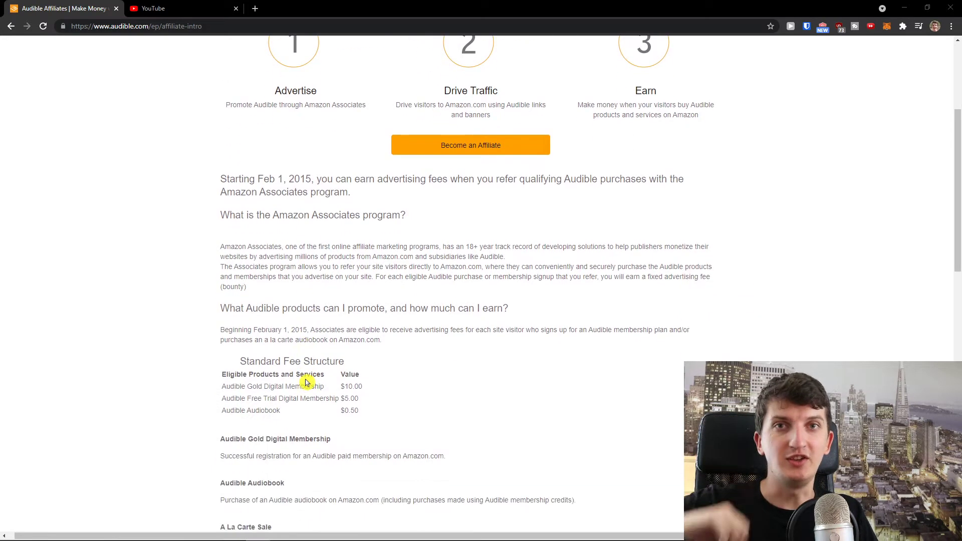
scroll("down", 3)
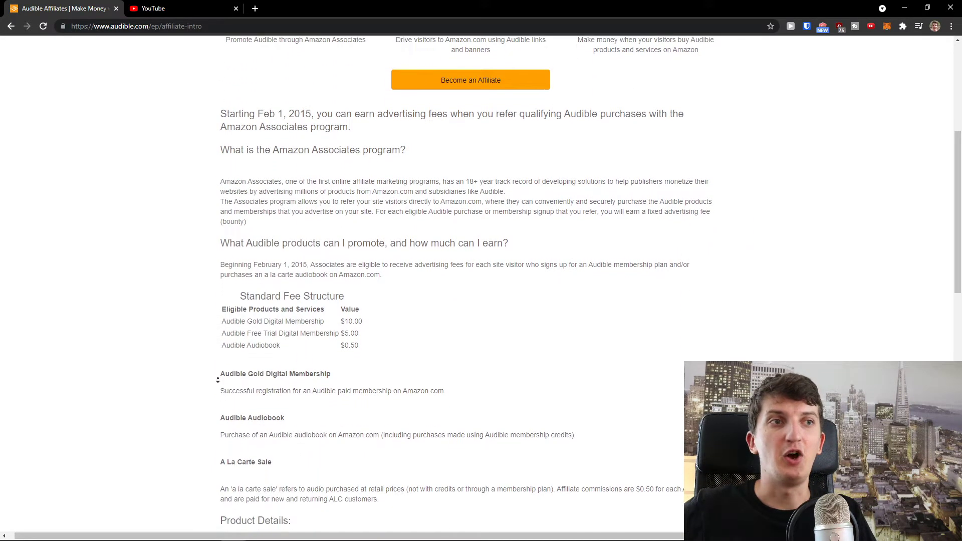
scroll("down", 3)
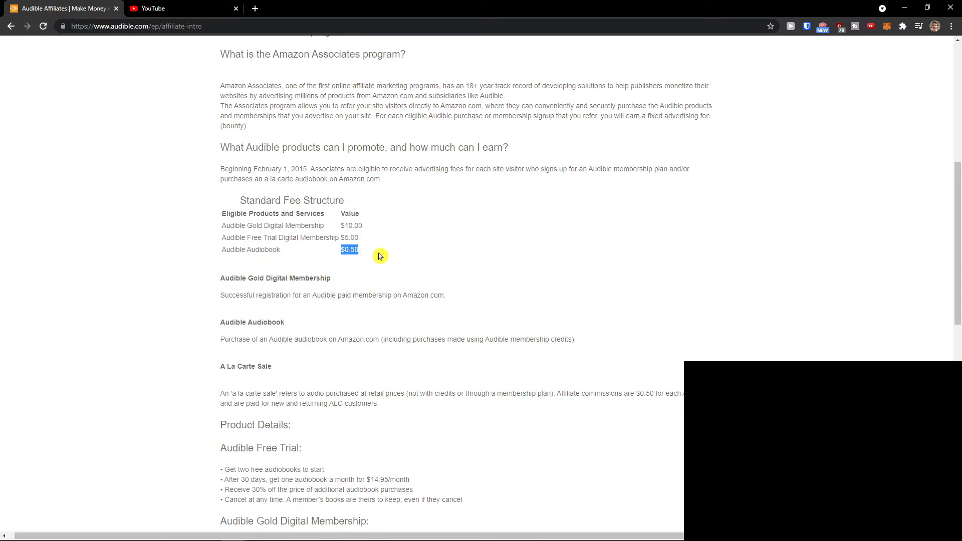
mouse_move(370, 273)
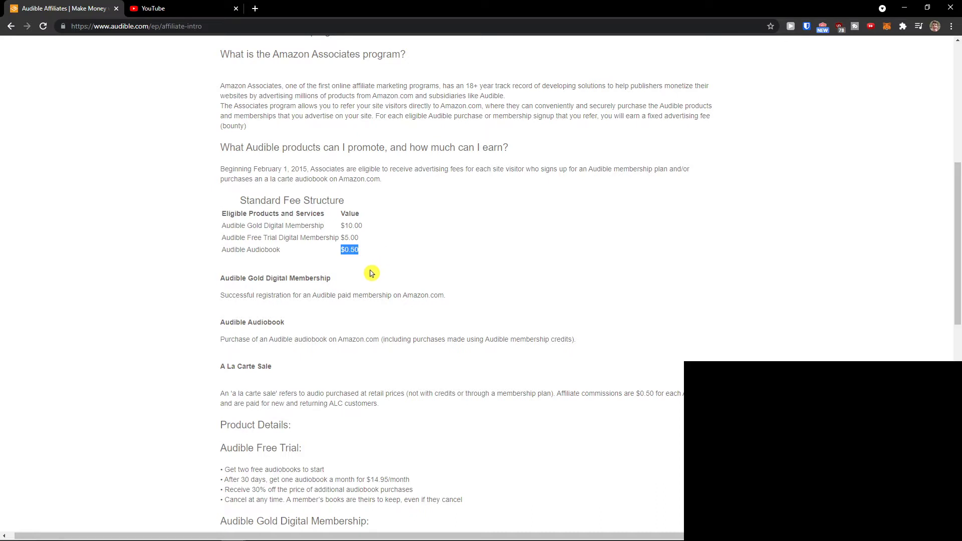
scroll("down", 3)
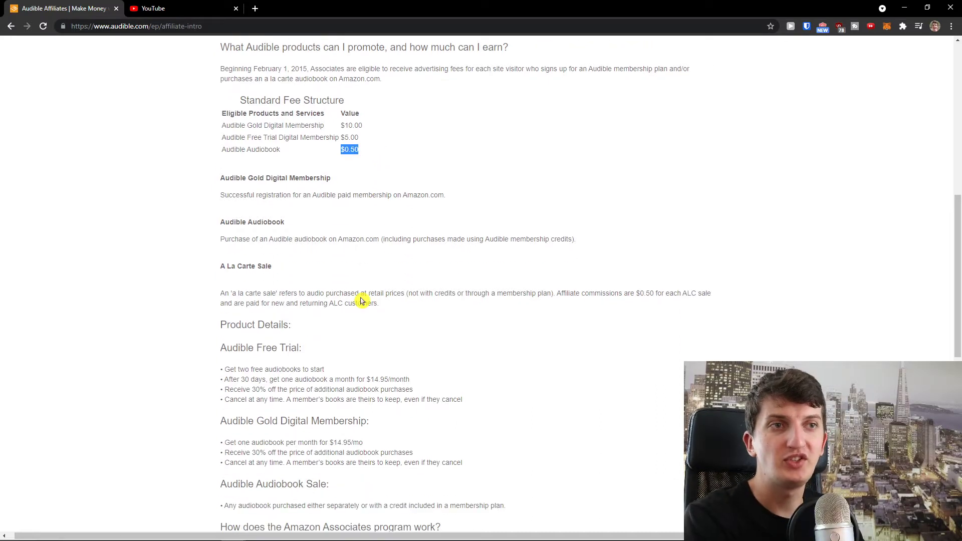
scroll("down", 3)
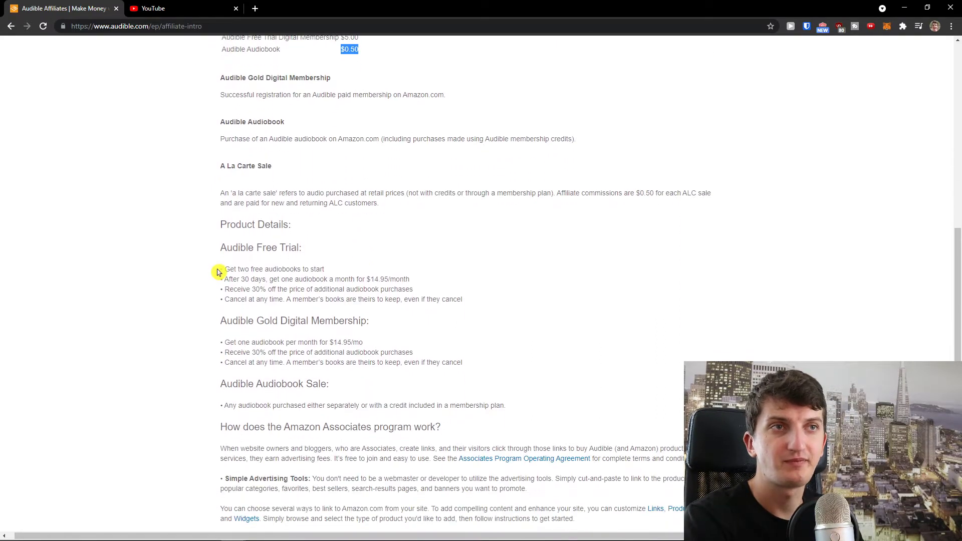
left_click_drag(224, 268, 324, 268)
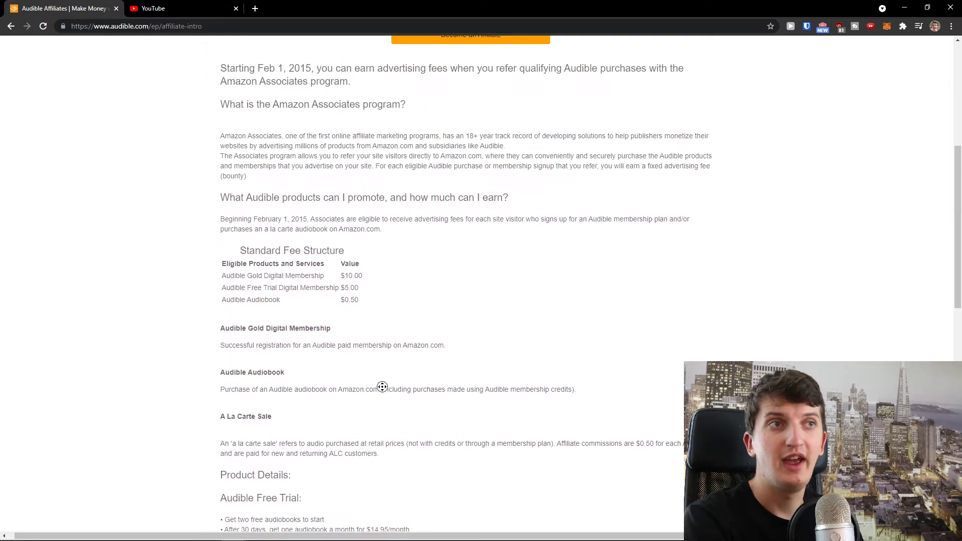
scroll("up", 3)
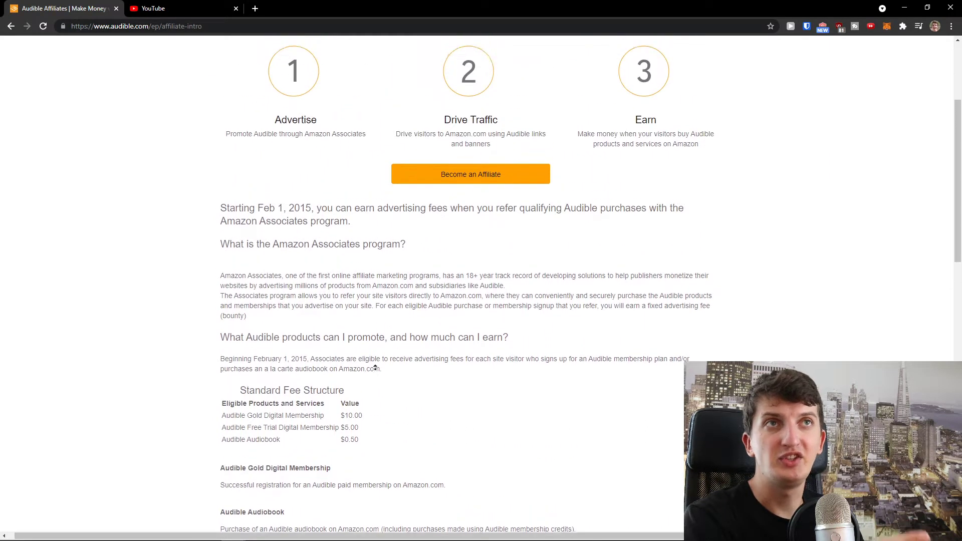
scroll("down", 3)
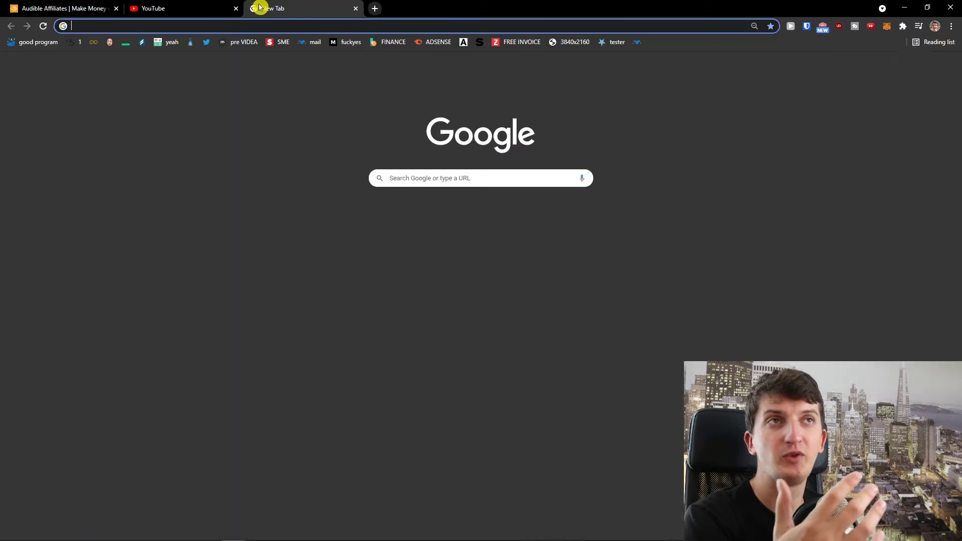
Reach the Audible home page via an 'audible affiliate' search and open Greenlights in its own tab.
type("audible affiliate")
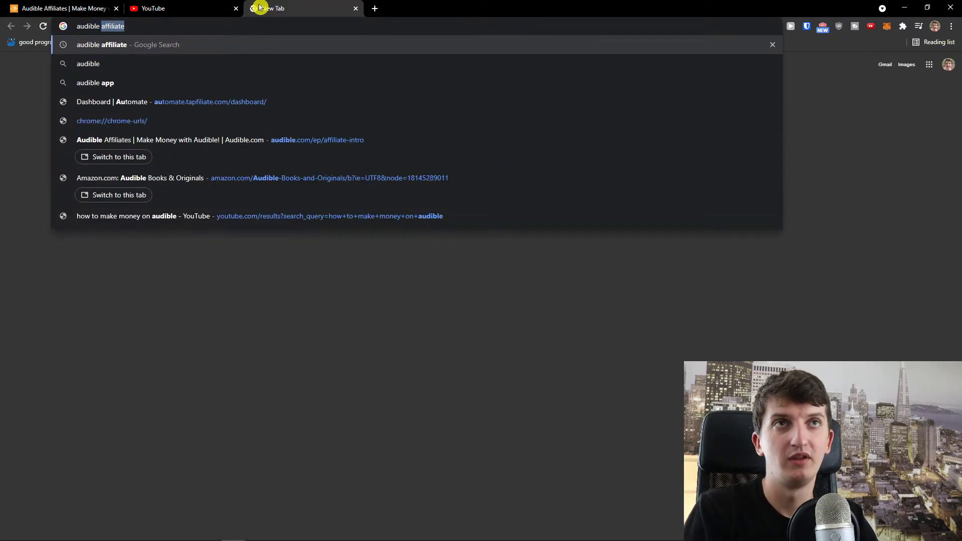
left_click(88, 64)
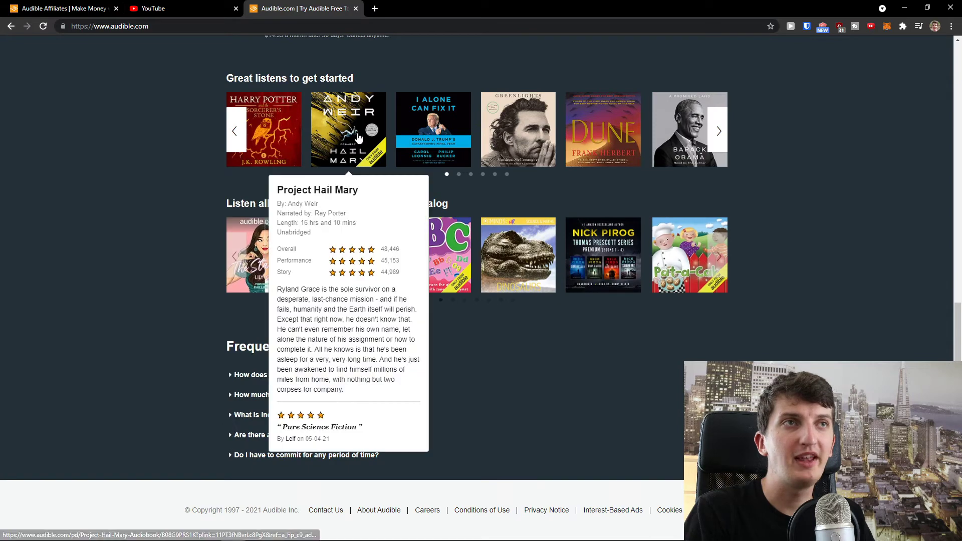
left_click(517, 129)
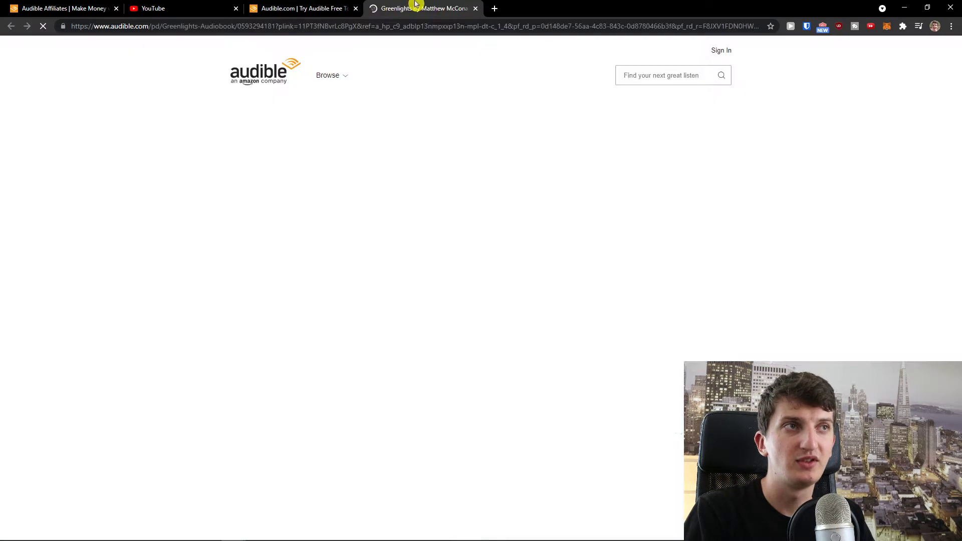
left_click(301, 9)
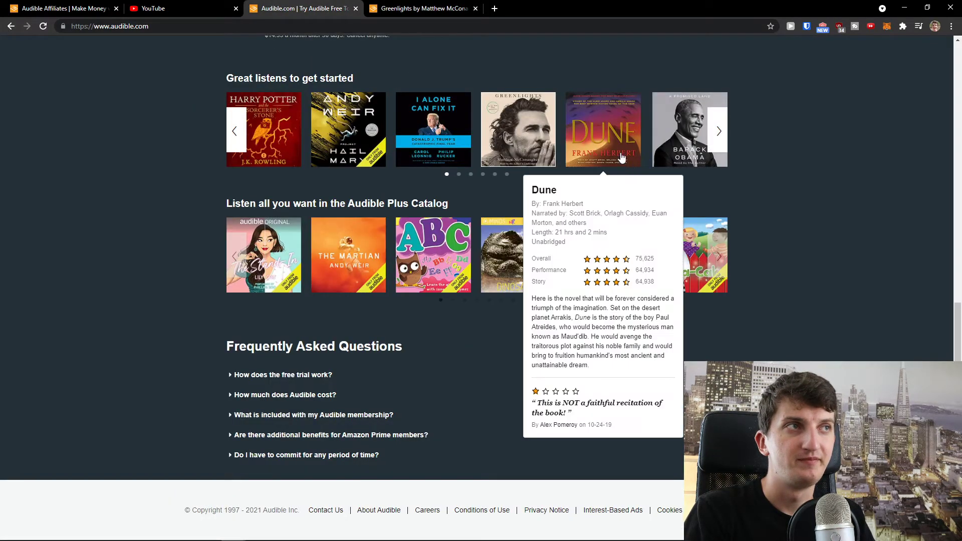
Open The Sandman in its own tab and browse the Audible Plus Catalog carousel.
left_click(718, 130)
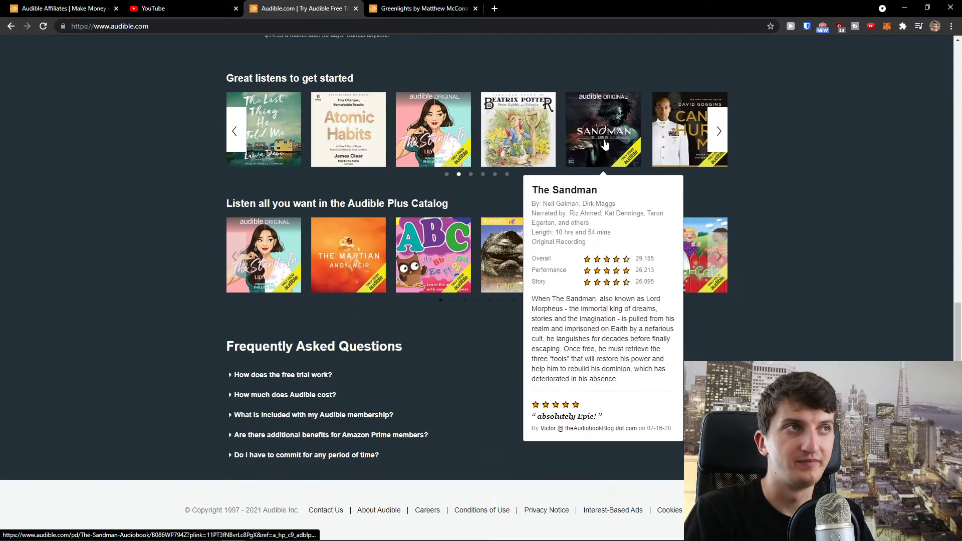
left_click(602, 129)
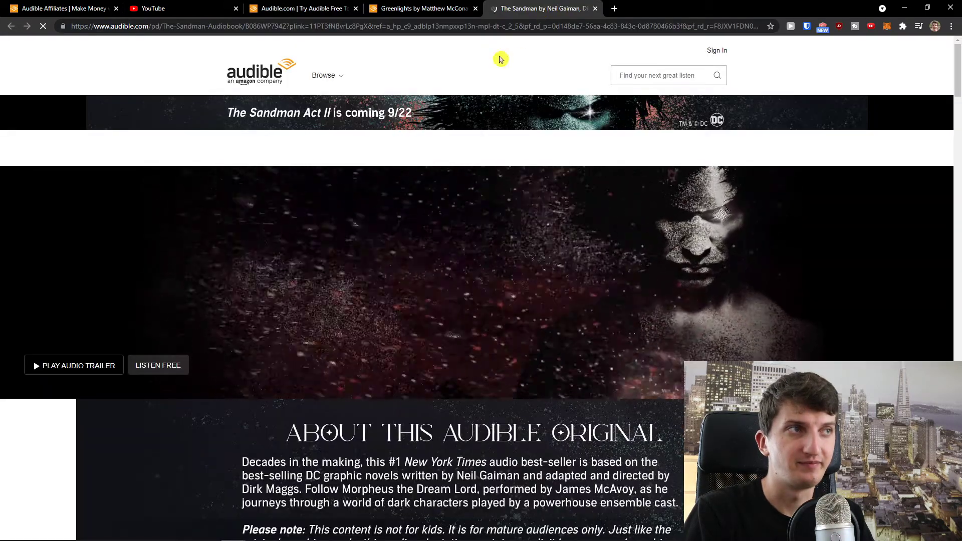
scroll("down", 3)
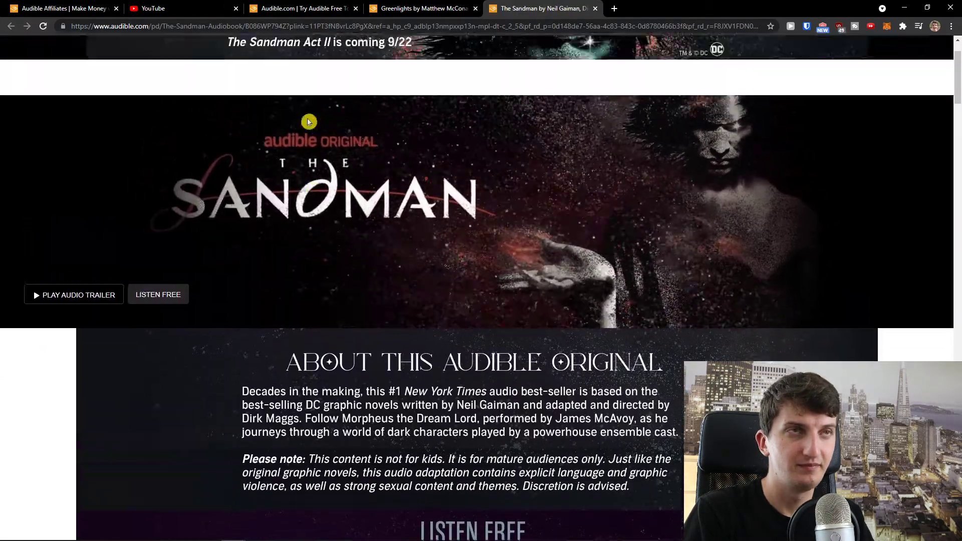
left_click(301, 9)
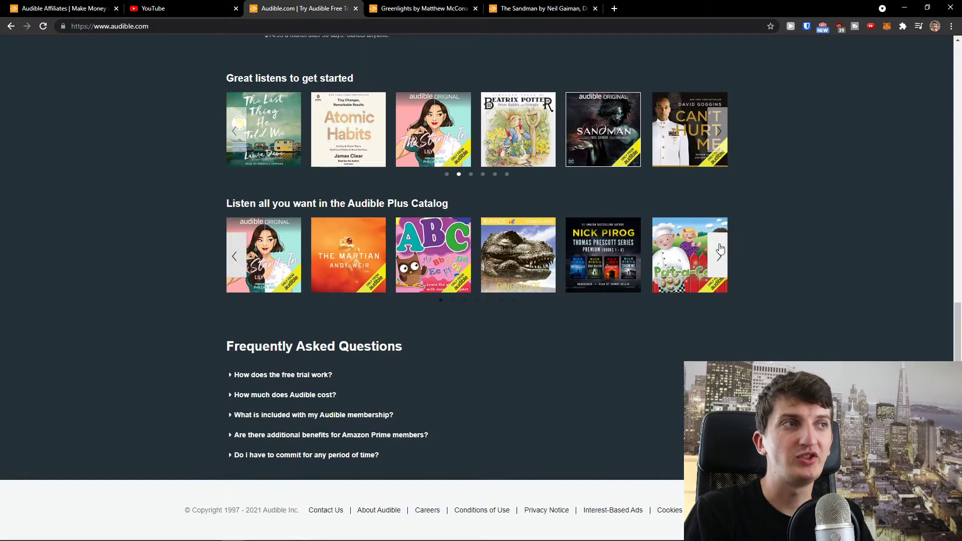
left_click(719, 249)
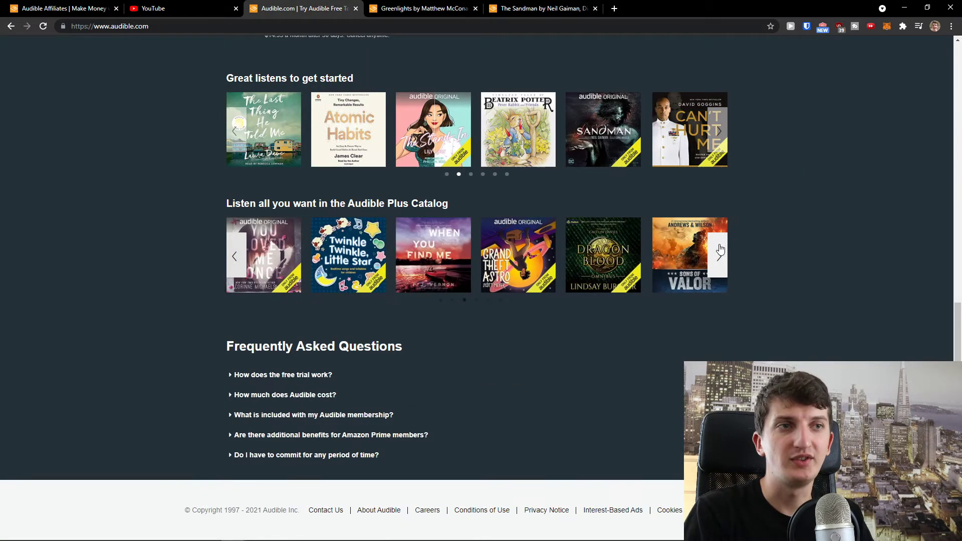
left_click(720, 255)
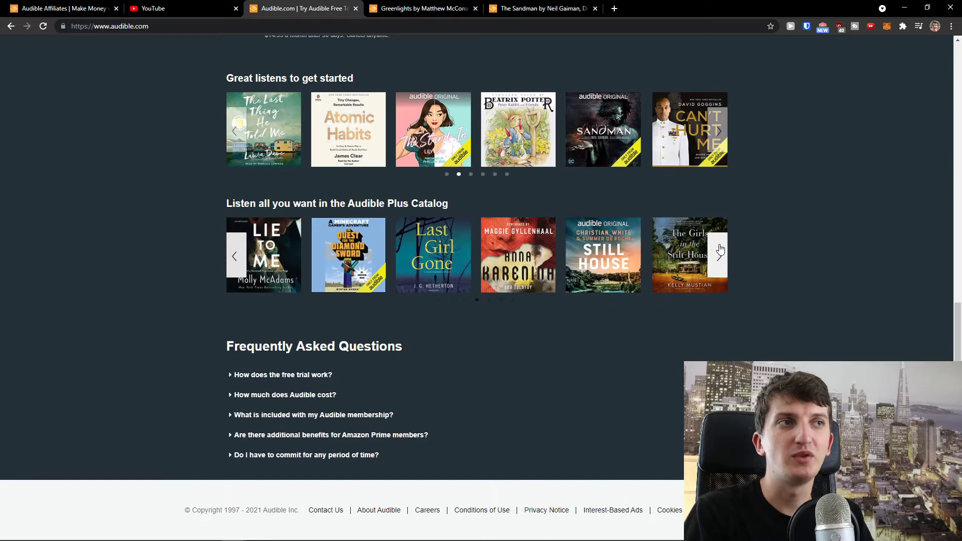
left_click(614, 8)
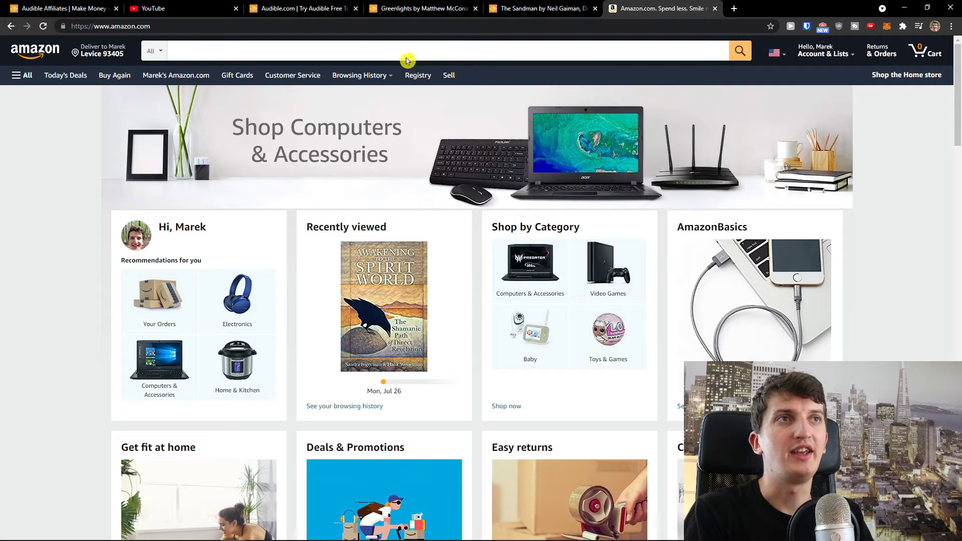
Start a 'poor dad' search on Amazon, then move to YouTube for a new search.
type("poor dad")
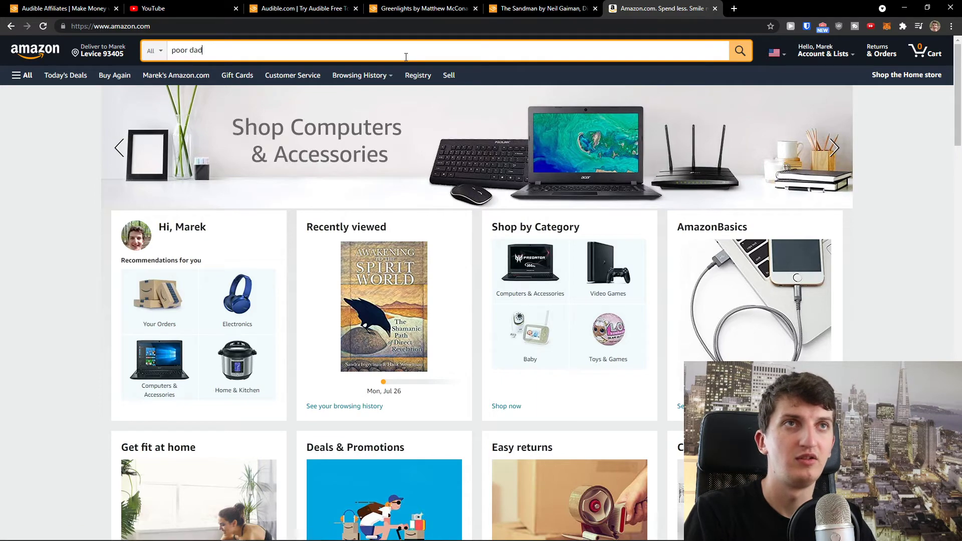
left_click(369, 49)
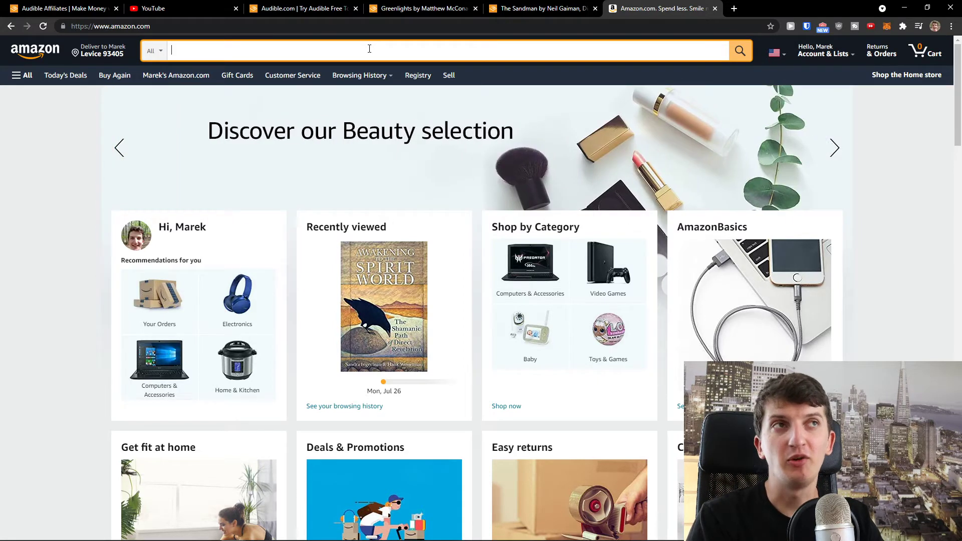
left_click(152, 8)
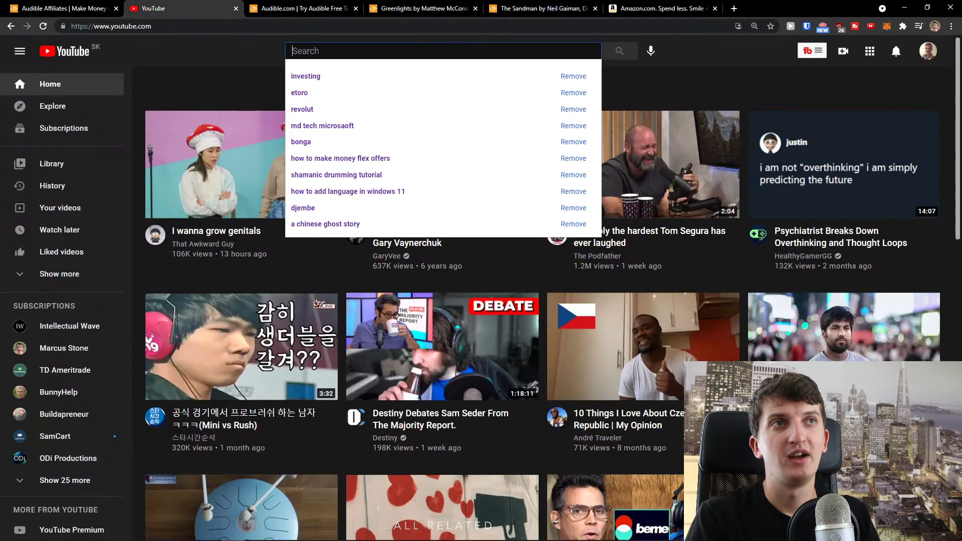
Search YouTube for 'rich dad poor dad summary' and review the animated summary video's stats and description.
type("rich dad poor dad summary")
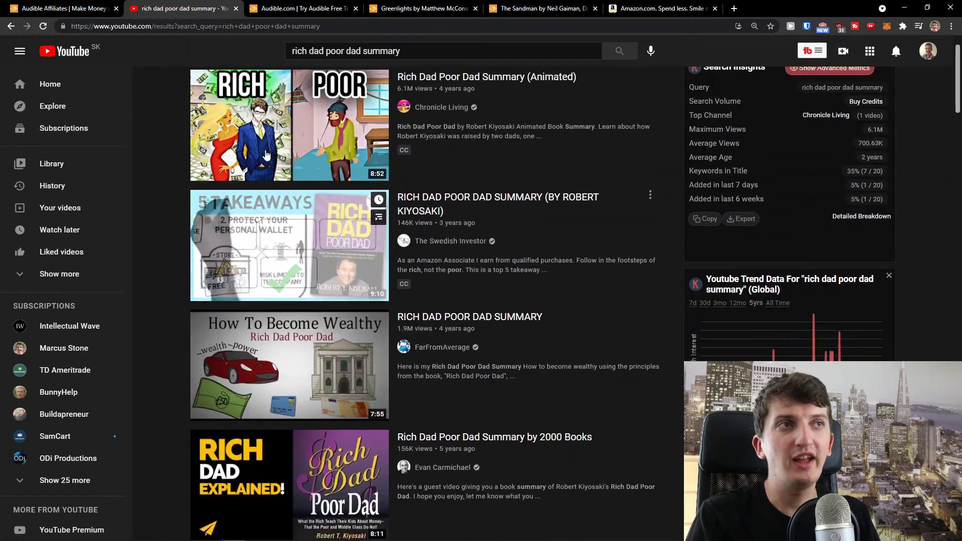
left_click(267, 125)
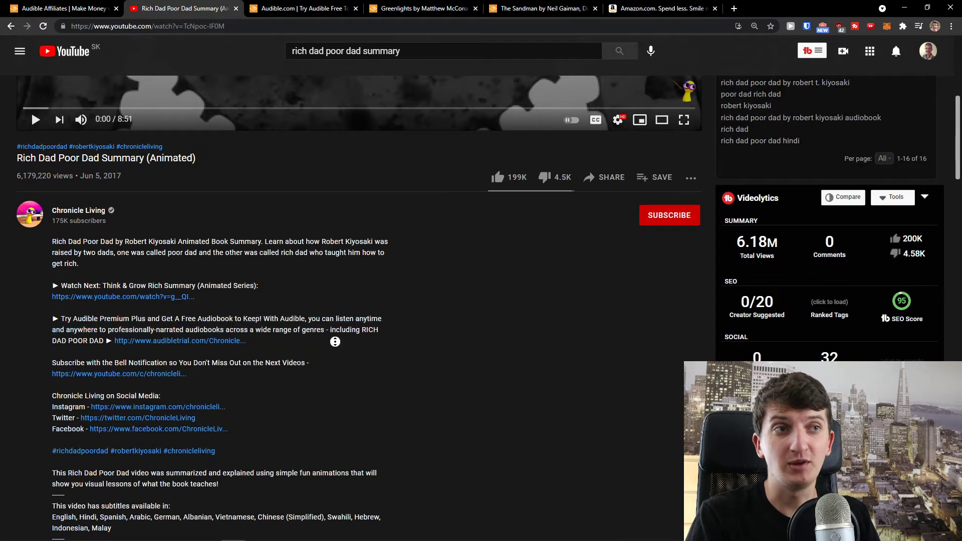
scroll("down", 3)
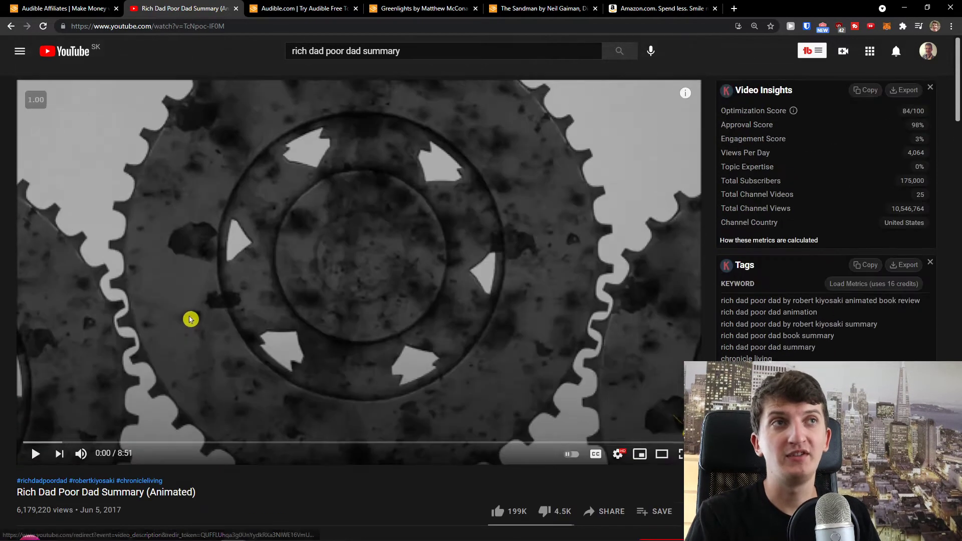
mouse_move(180, 332)
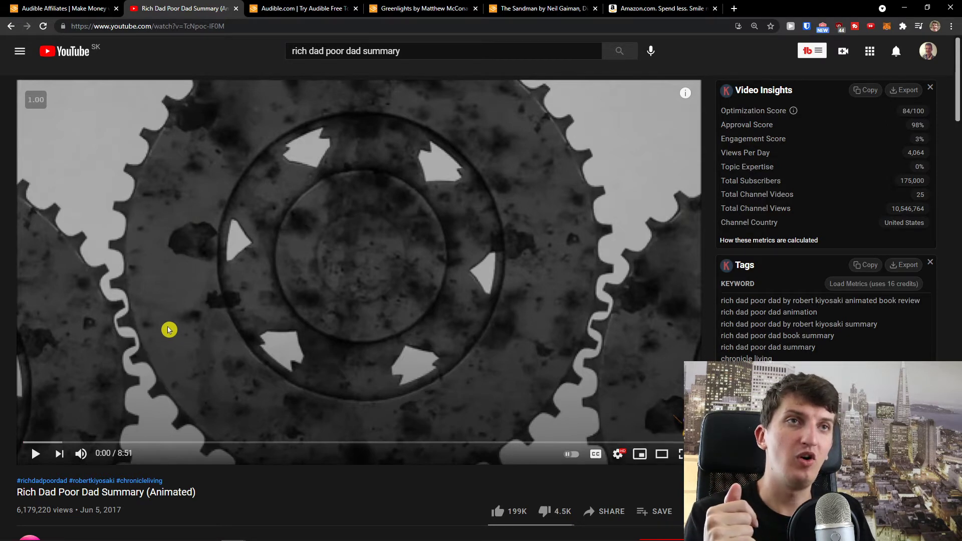
mouse_move(162, 338)
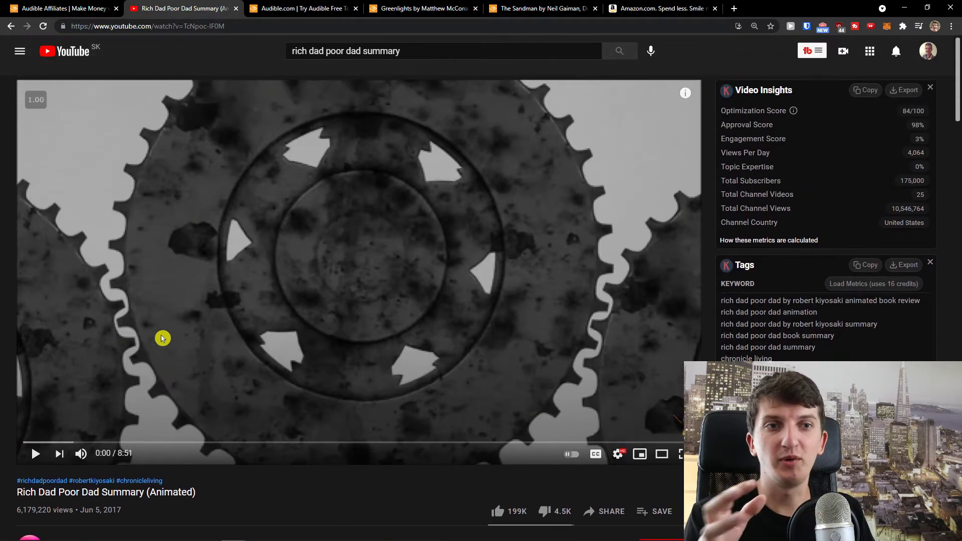
left_click(300, 9)
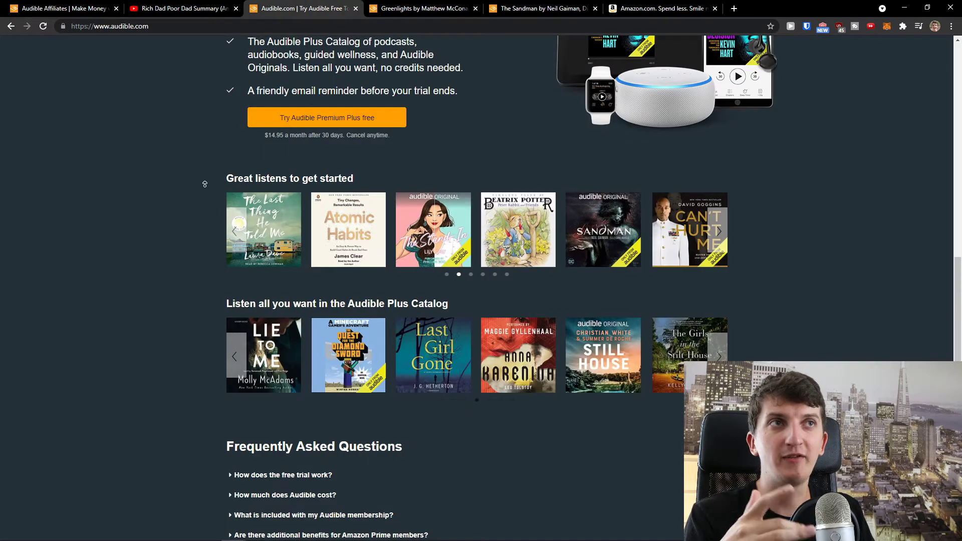
Look over Audible's free-trial page, then return to the Rich Dad Poor Dad YouTube results.
scroll("up", 3)
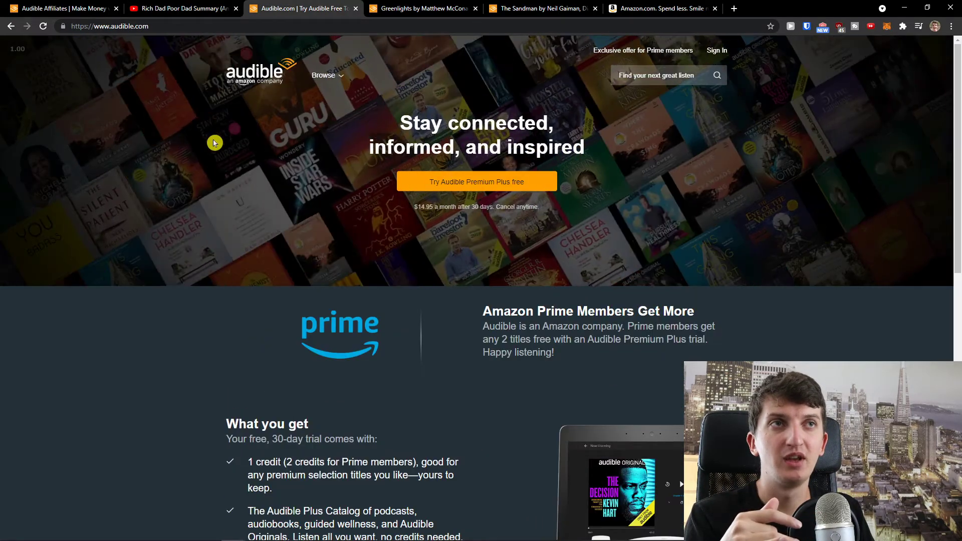
mouse_move(203, 7)
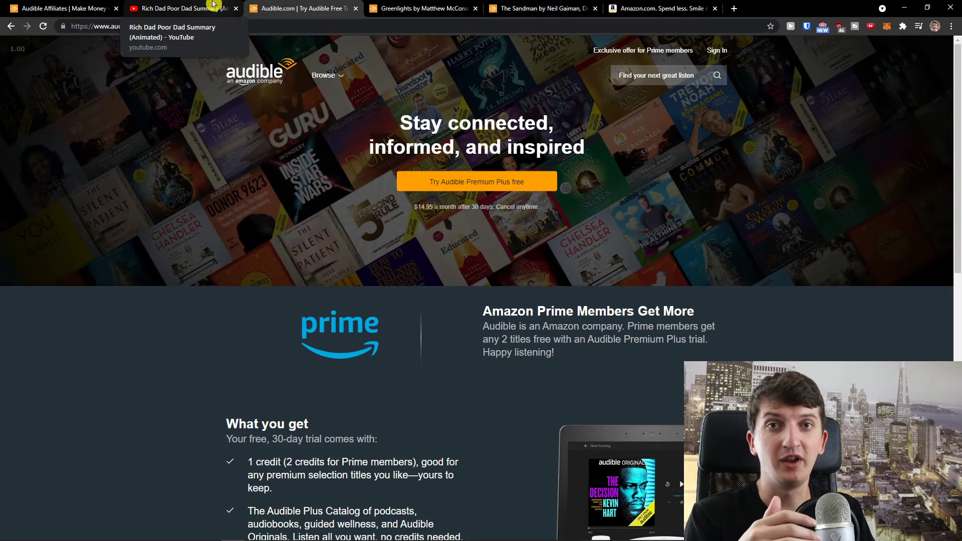
scroll("down", 3)
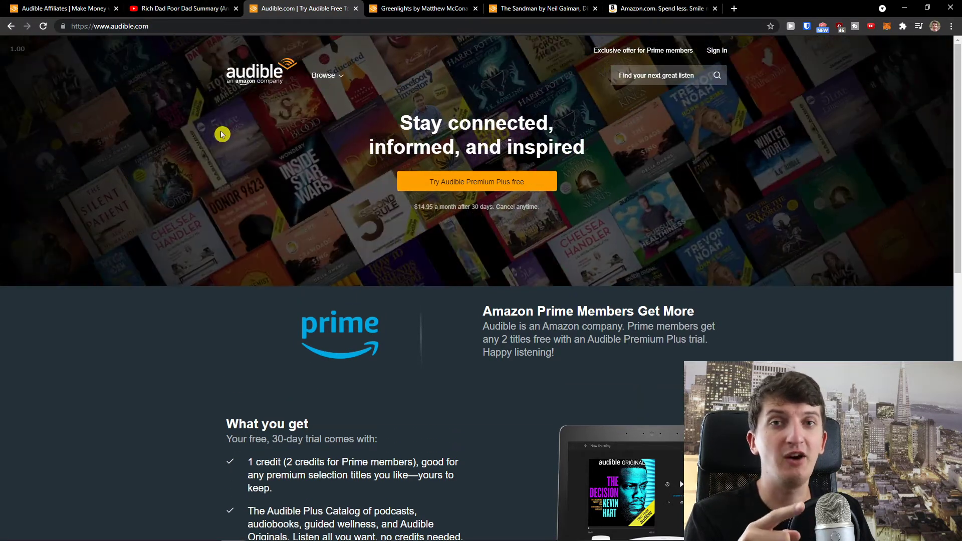
mouse_move(209, 5)
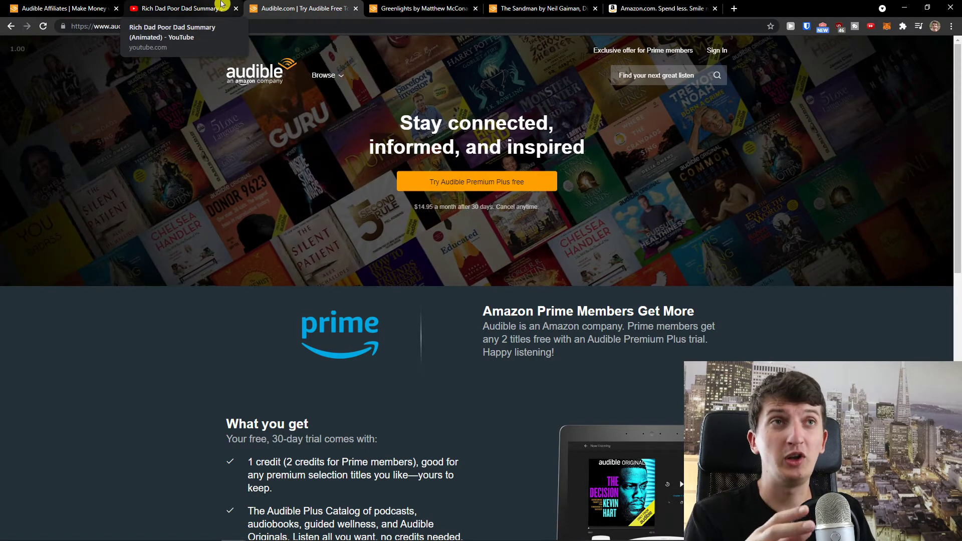
left_click(181, 9)
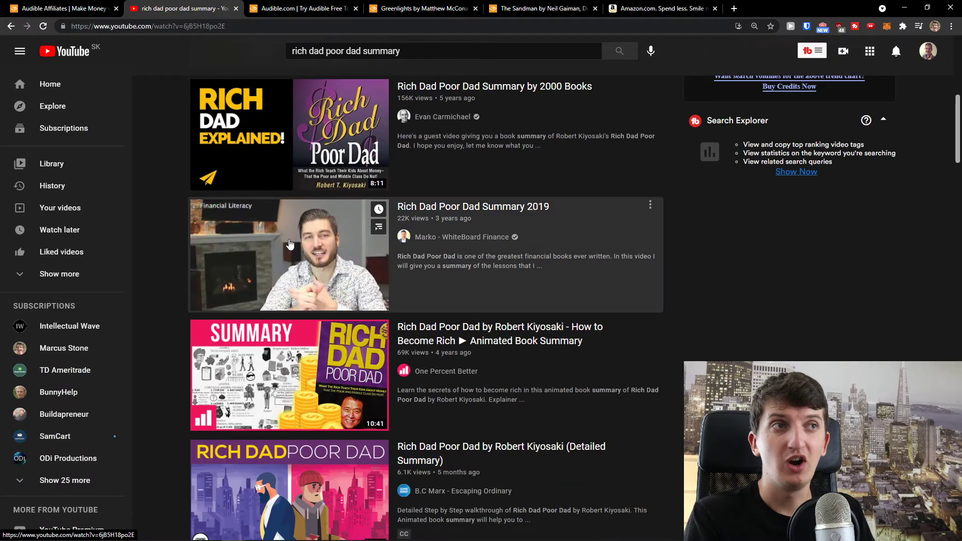
Open the WhiteBoard Finance channel from the results, glancing at the Greenlights Audible tab on the way.
left_click(290, 244)
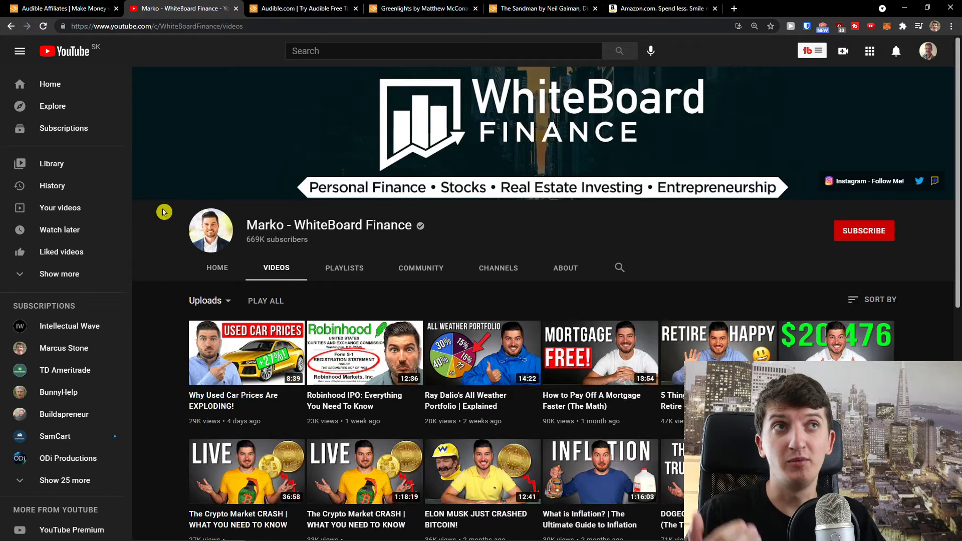
left_click(427, 9)
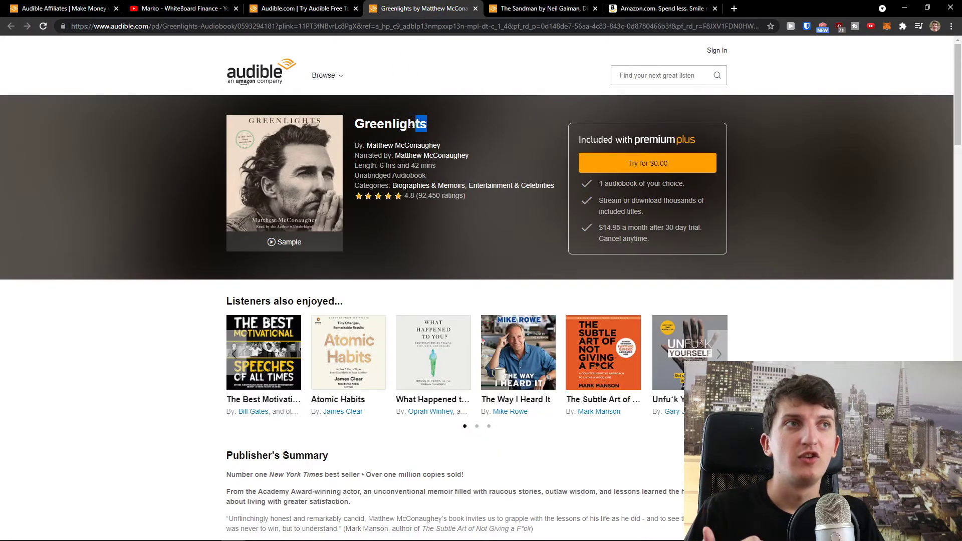
left_click(181, 8)
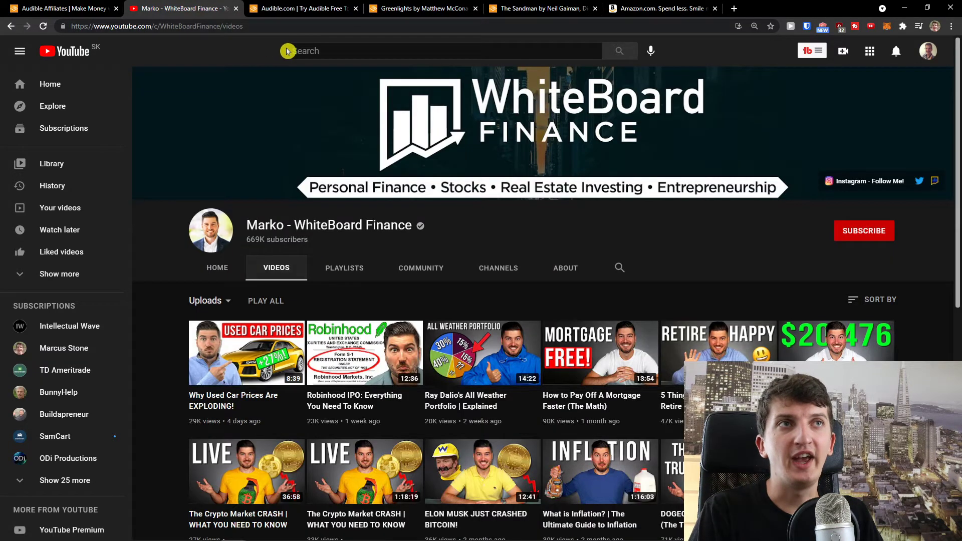
Search YouTube for 'greenlights summary' videos, then bring back the Greenlights audiobook page.
type("Greenlights")
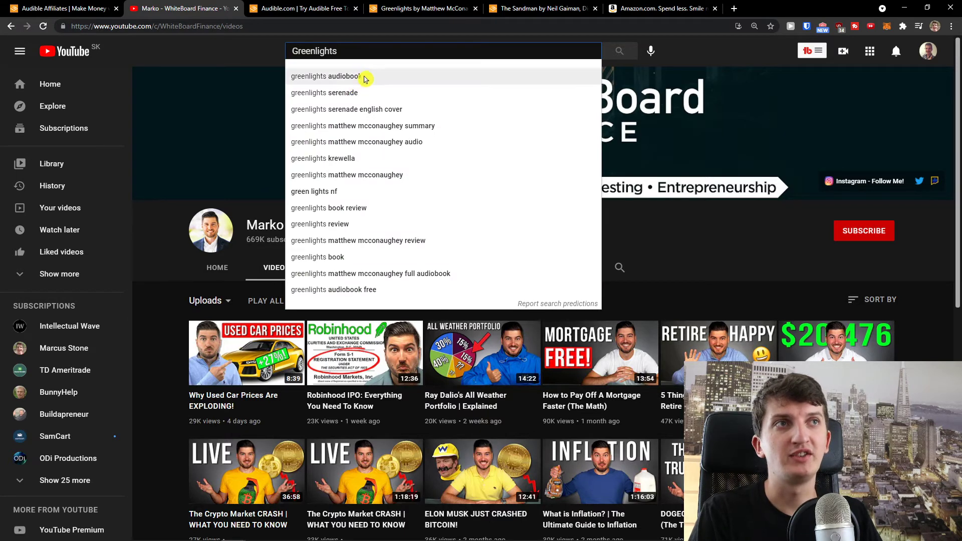
left_click(348, 76)
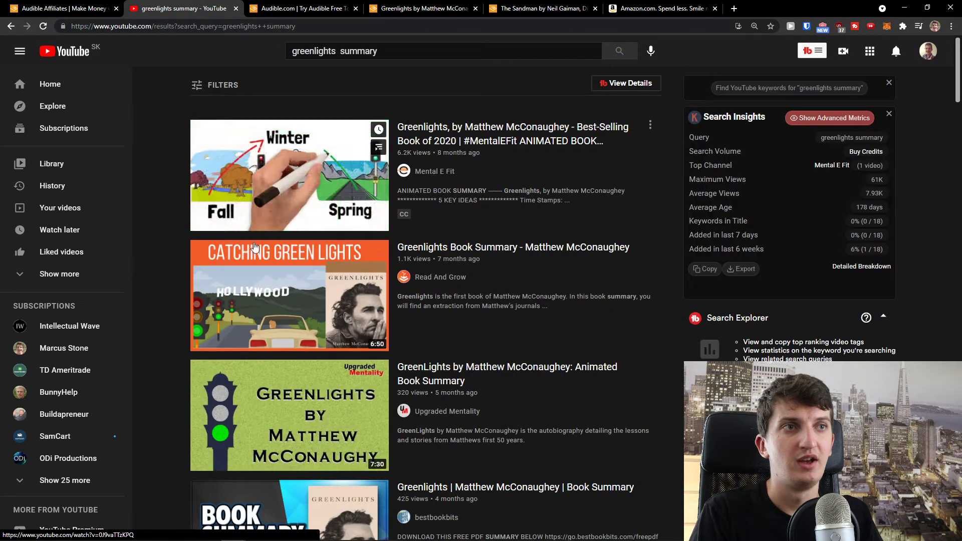
scroll("down", 3)
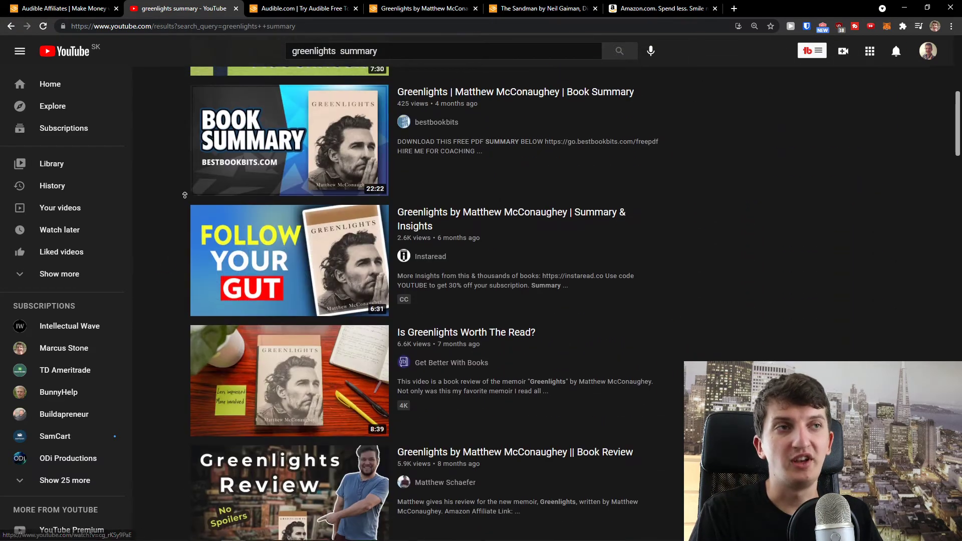
left_click(427, 9)
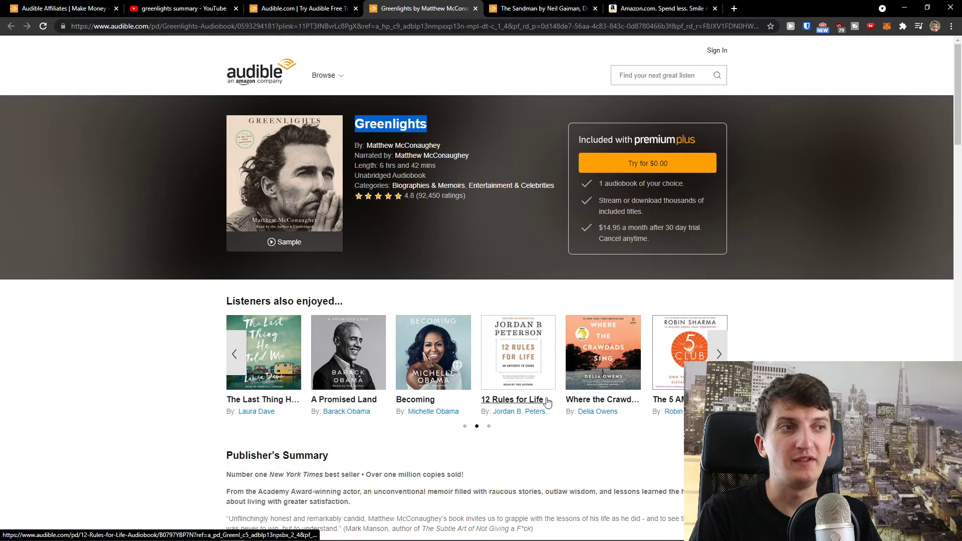
Run a YouTube search for 12 Rules for Life summaries, then start a 'best new books' web search from the Amazon tab.
left_click(513, 399)
type("12 Rules for Life summary")
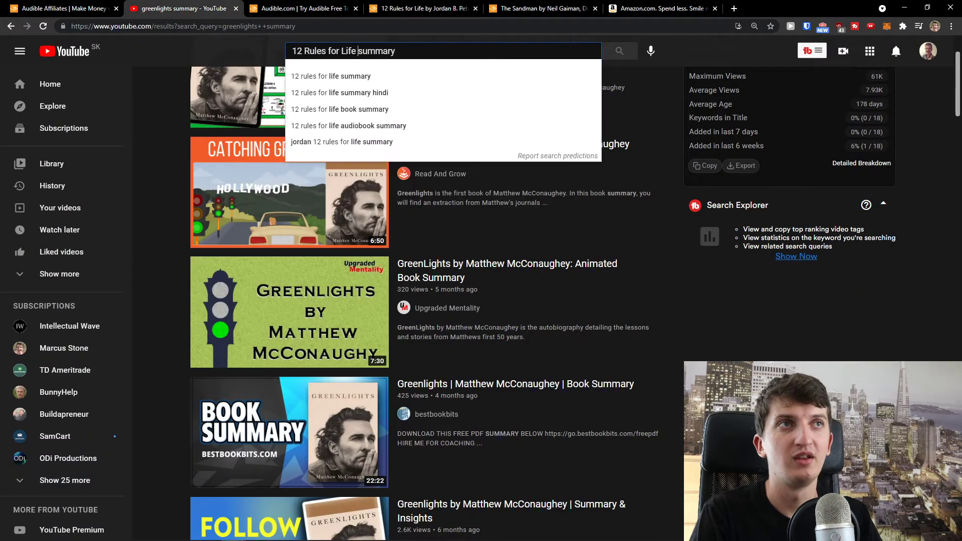
key("Enter")
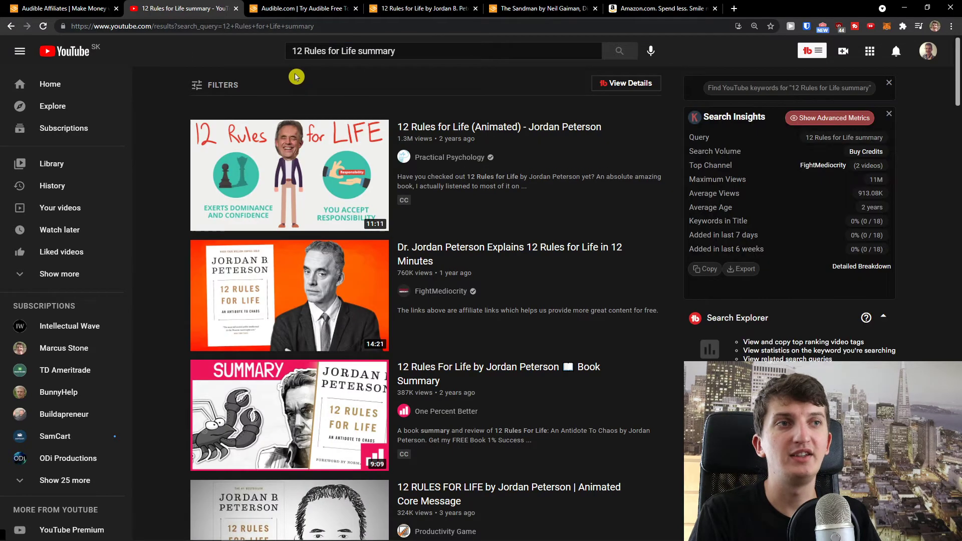
mouse_move(466, 7)
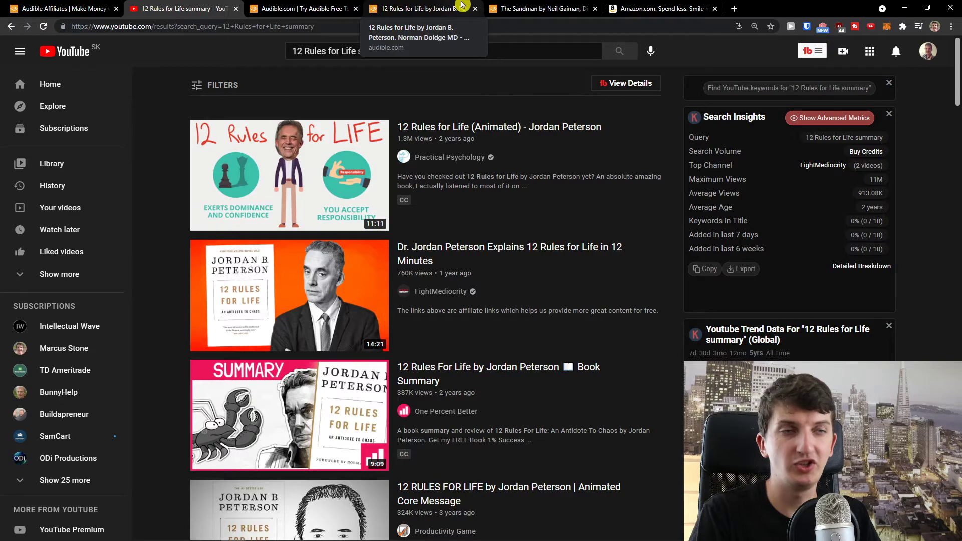
left_click(293, 8)
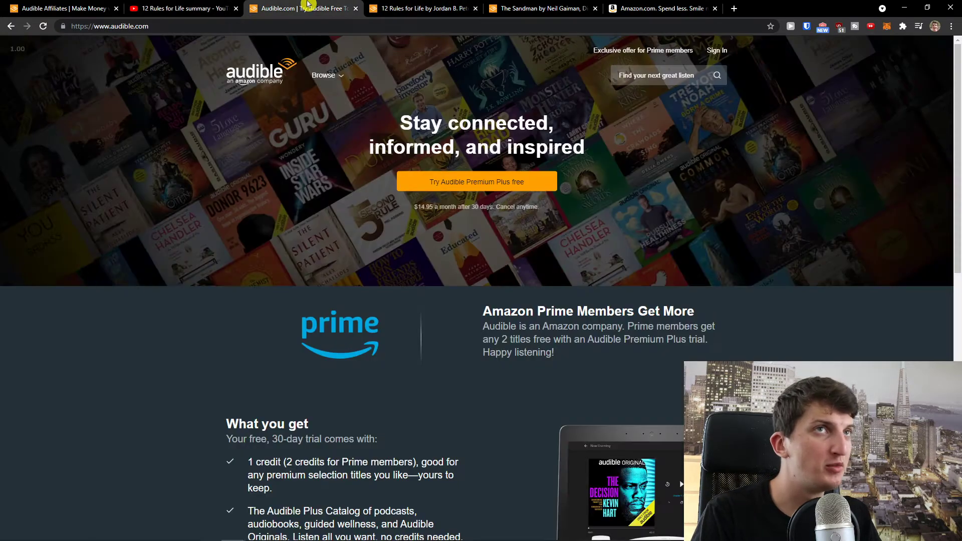
left_click(540, 8)
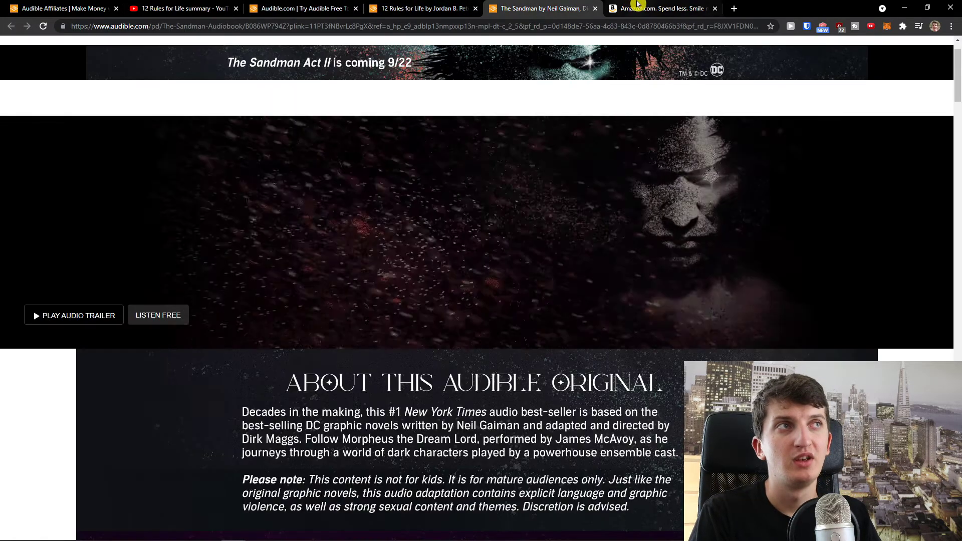
left_click(661, 8)
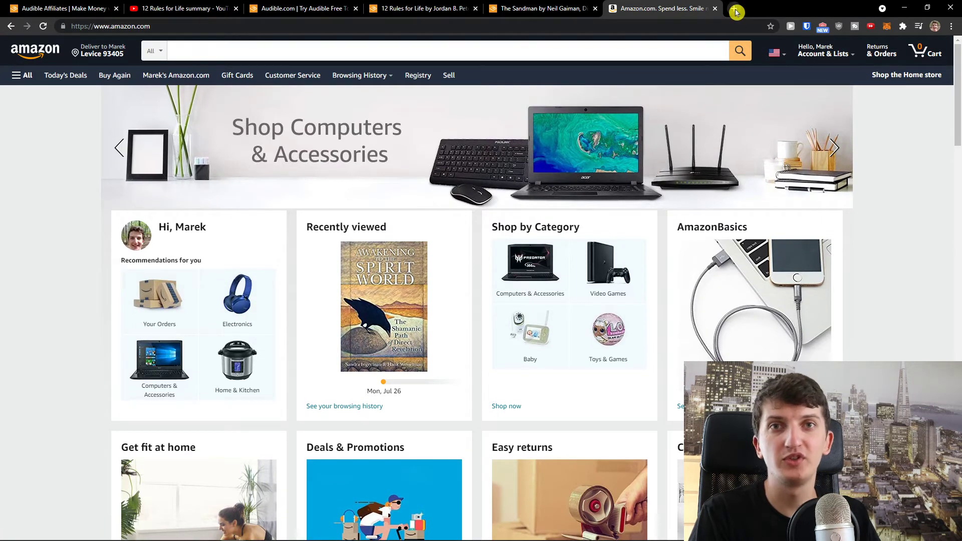
type("new a")
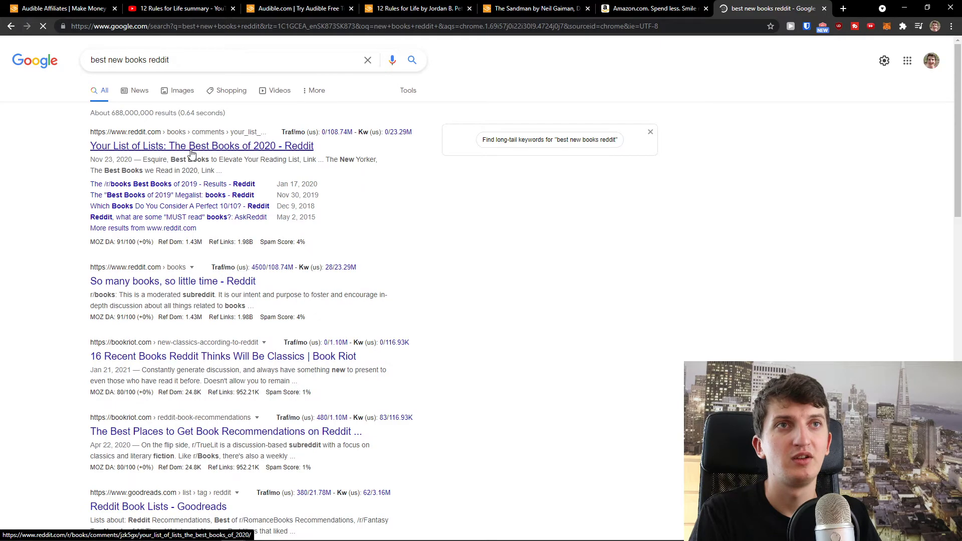
Open the Reddit 'Best Books of 2020' thread and read its comments, then return to Amazon.
left_click(191, 146)
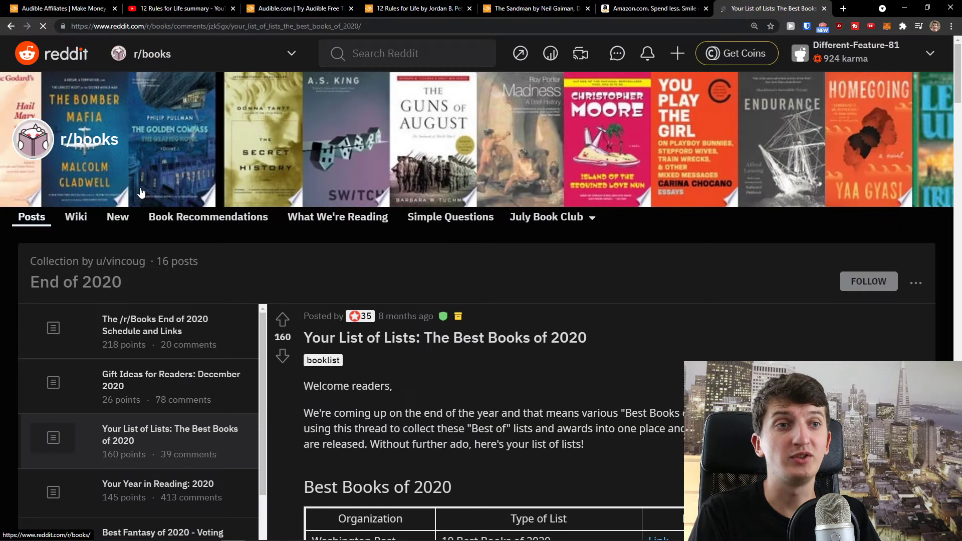
scroll("down", 3)
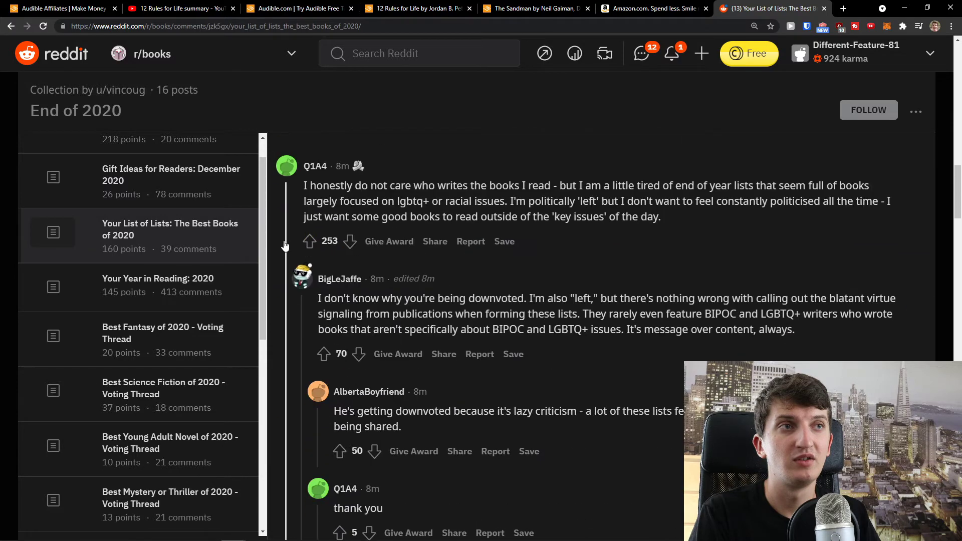
scroll("down", 3)
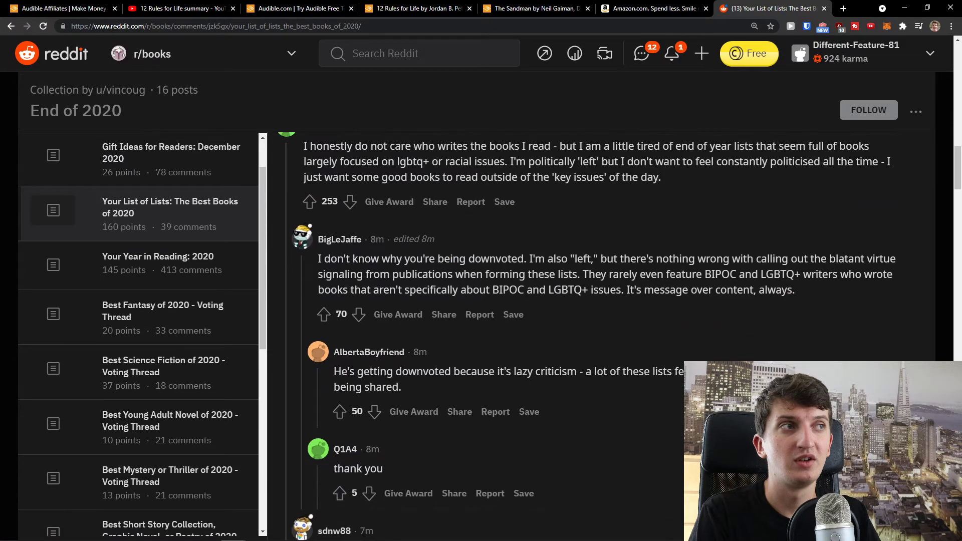
scroll("down", 3)
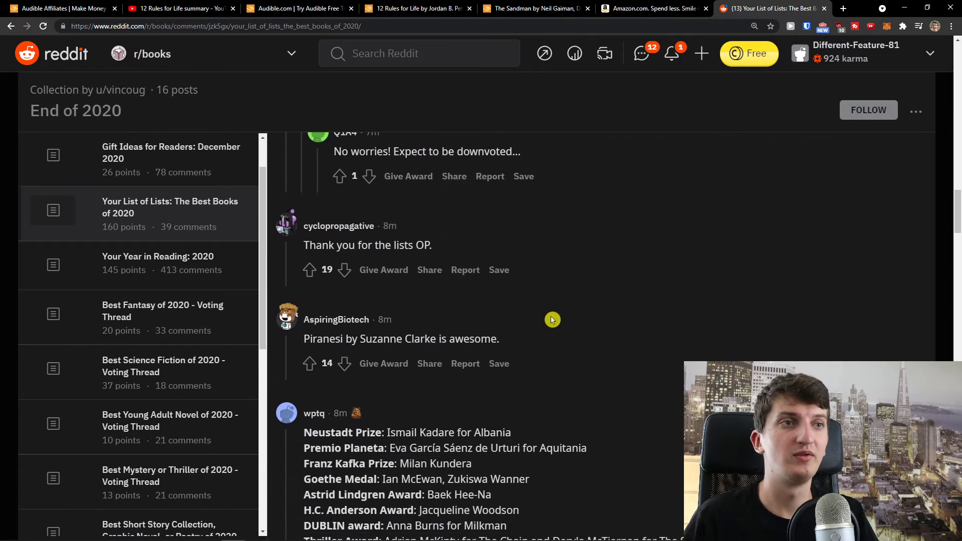
scroll("down", 3)
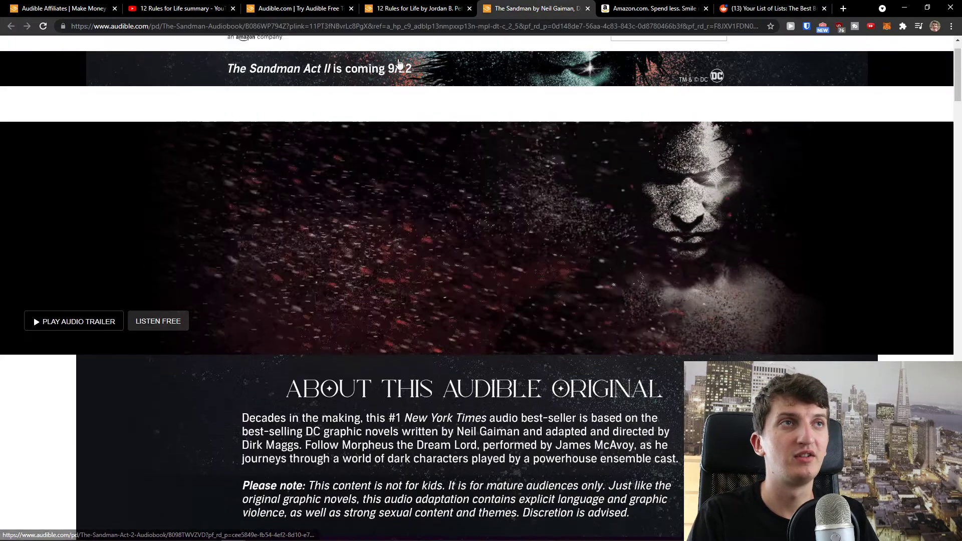
left_click(654, 9)
type("Piranesi by Suzanne Clarke")
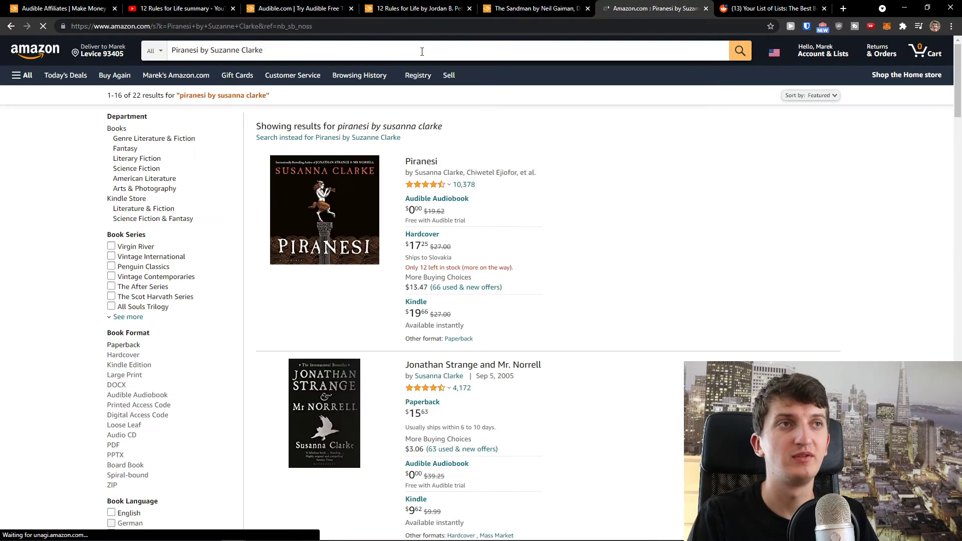
Open the Piranesi audiobook listing on Amazon and compare it against the Reddit thread.
left_click(420, 161)
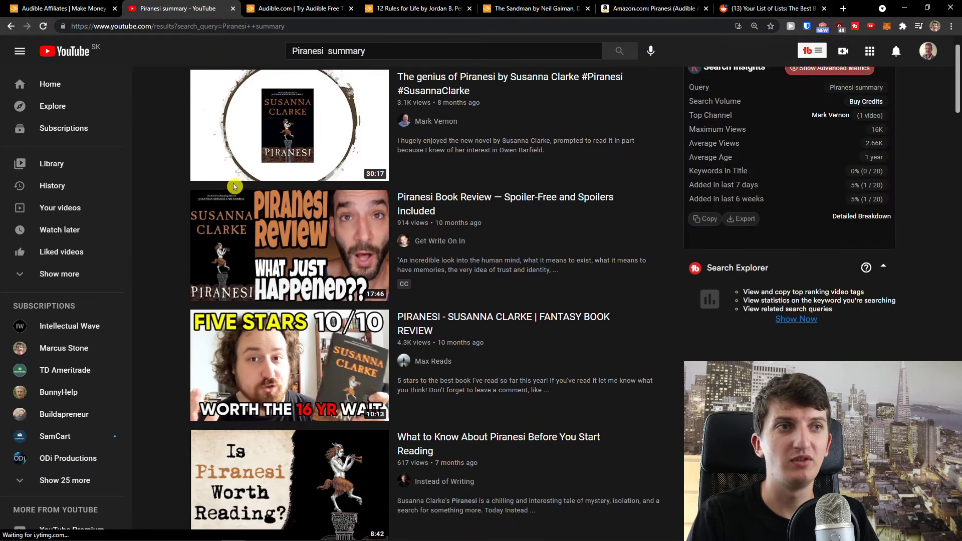
scroll("down", 3)
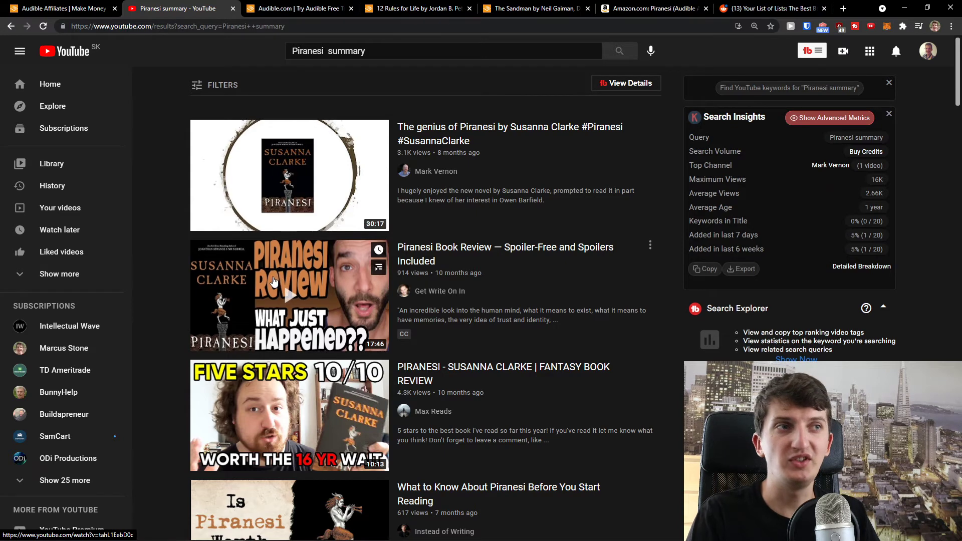
left_click(774, 8)
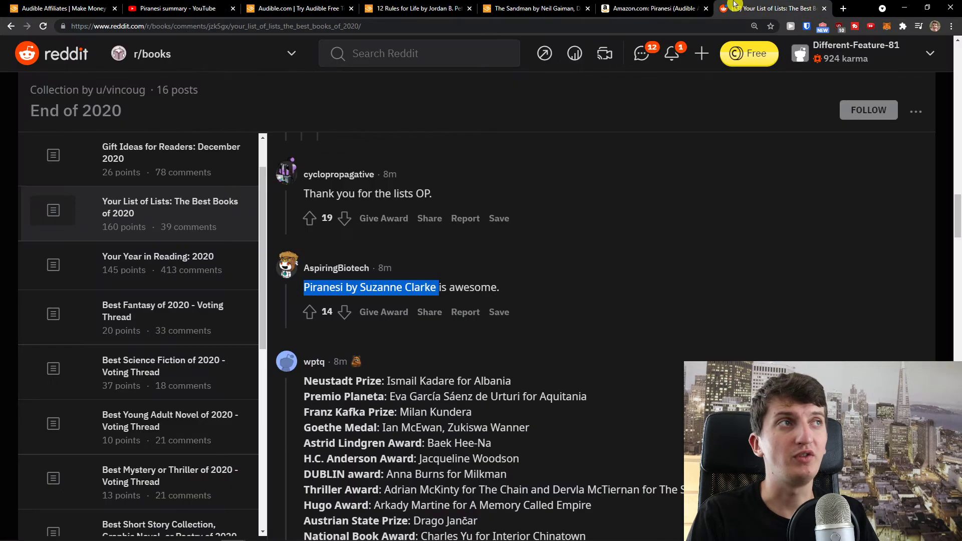
scroll("up", 3)
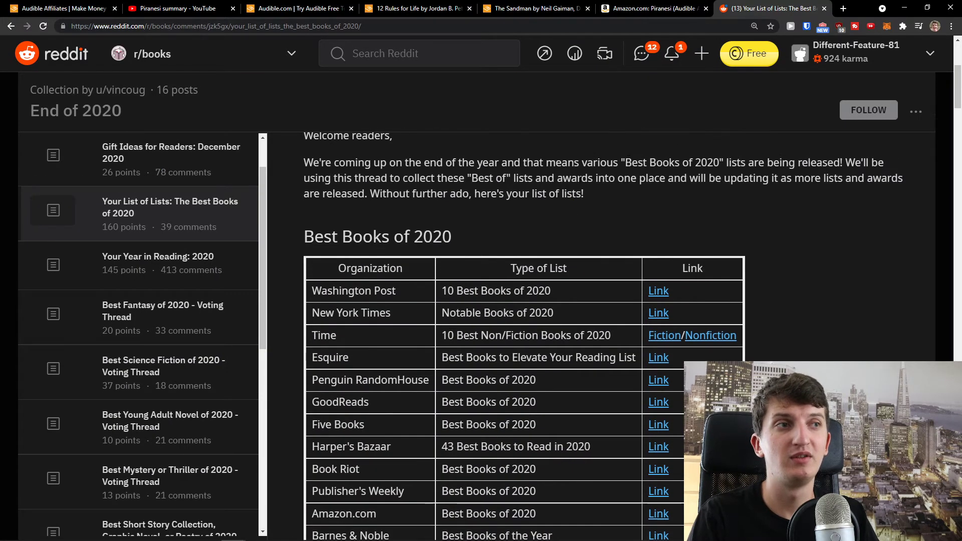
Return to the Piranesi listing and go back to the Amazon search results.
left_click(659, 9)
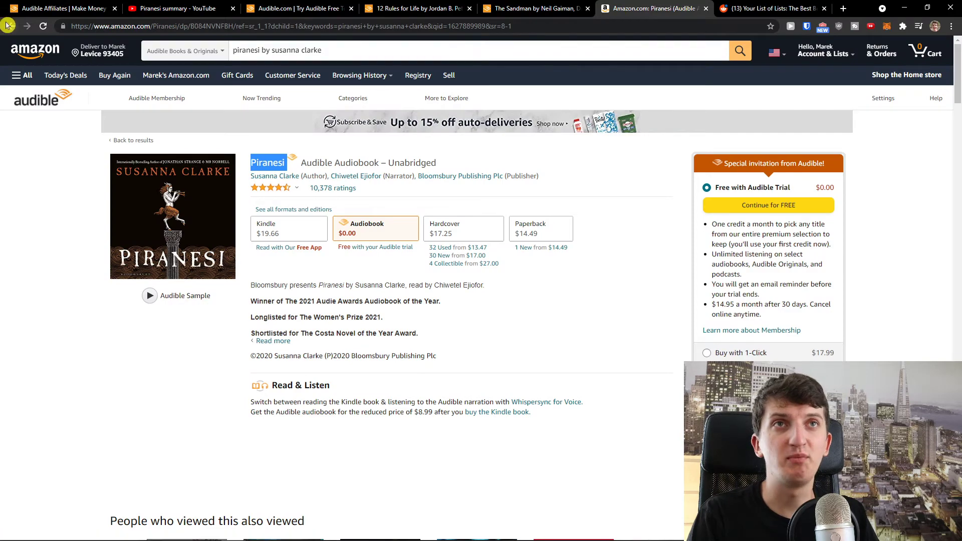
left_click(131, 140)
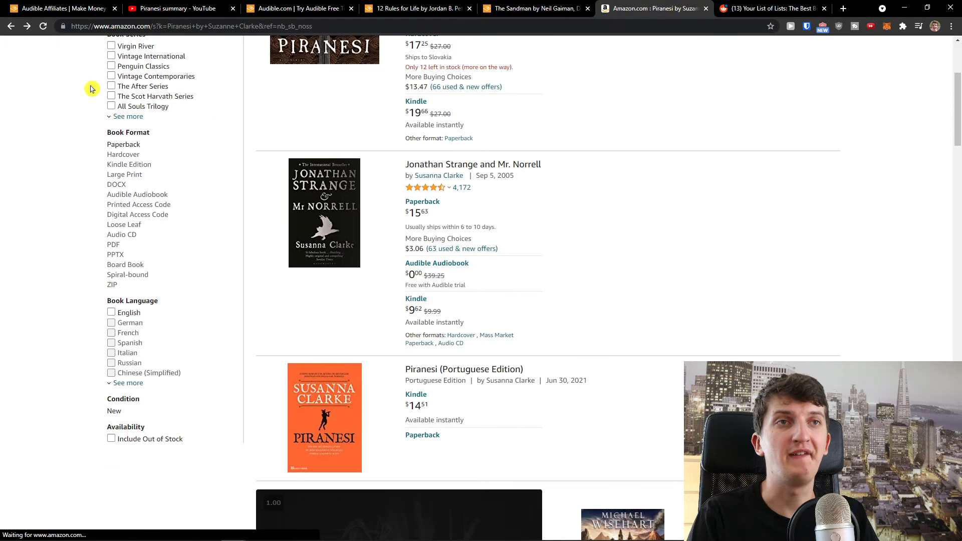
scroll("down", 3)
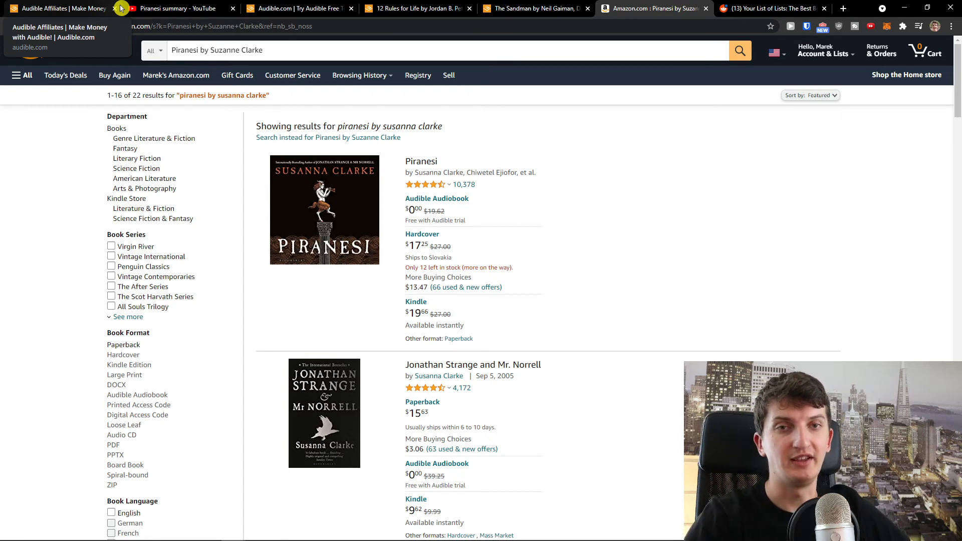
mouse_move(165, 78)
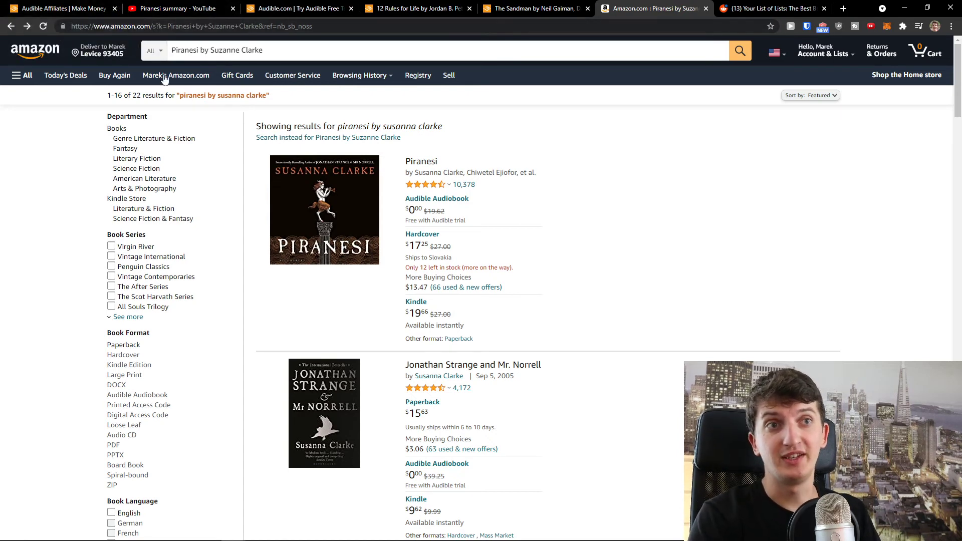
mouse_move(249, 189)
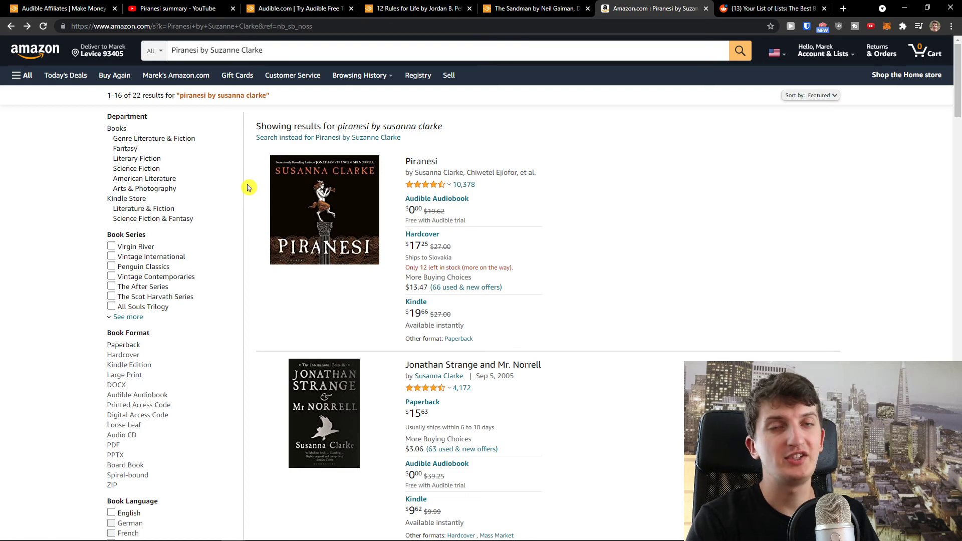
Highlight the Standard Fee Structure trial and audiobook values, then read through product details and FAQs.
left_click(60, 8)
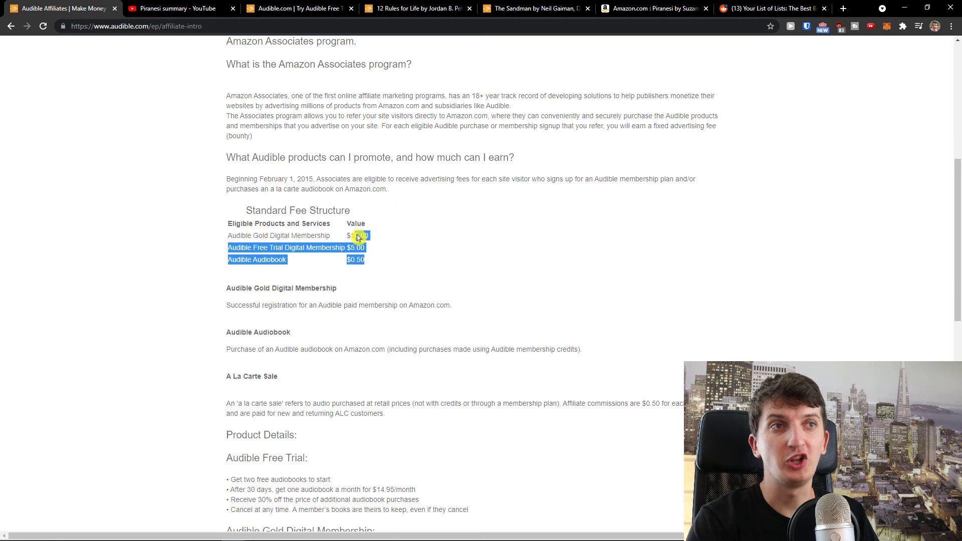
left_click_drag(354, 236, 368, 260)
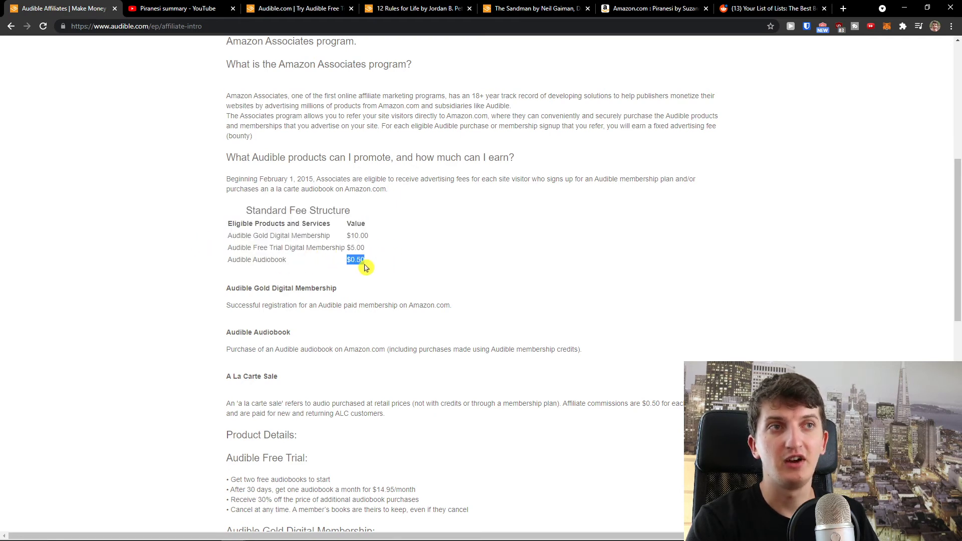
scroll("down", 3)
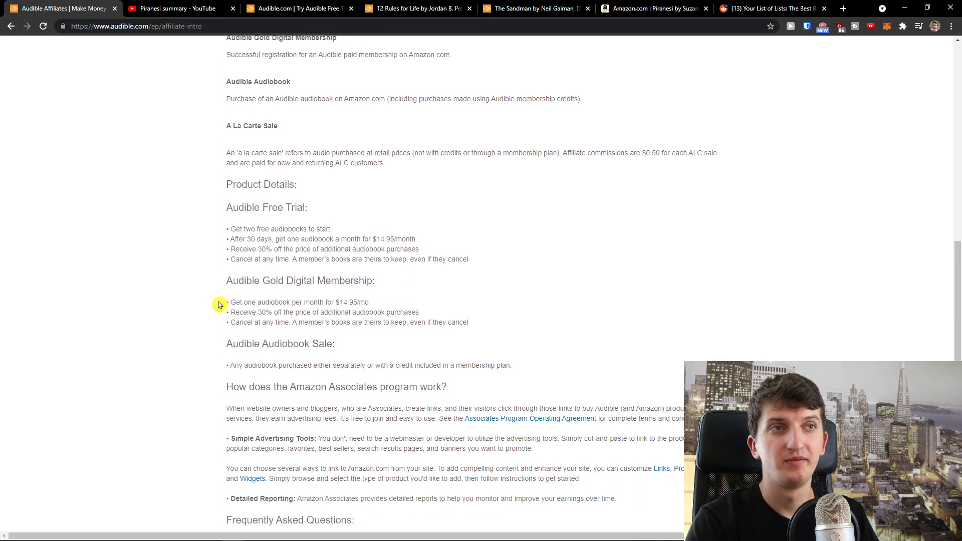
scroll("down", 3)
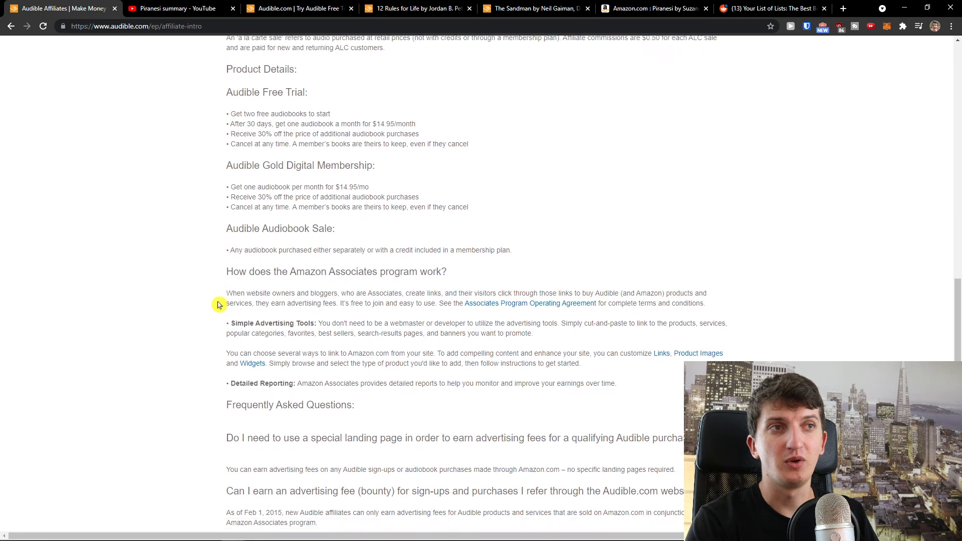
scroll("down", 3)
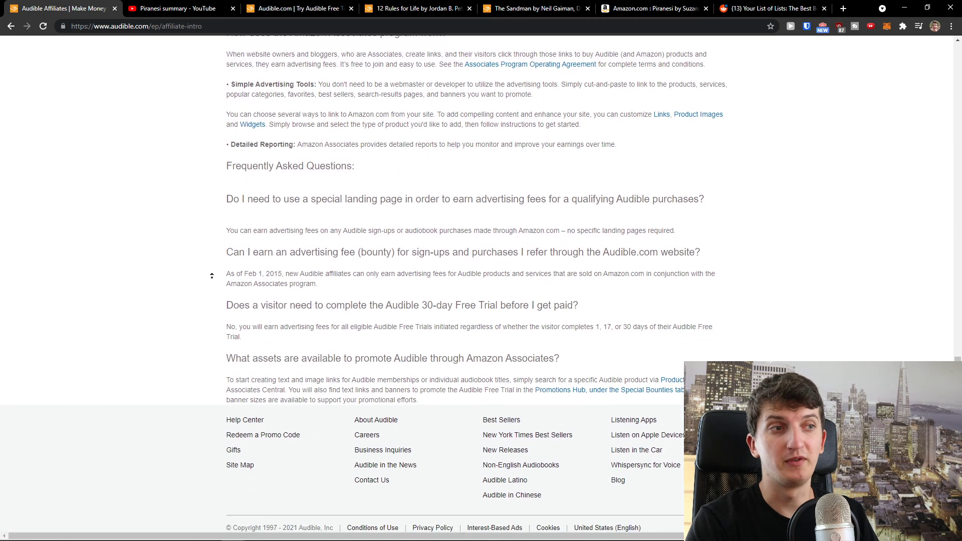
scroll("up", 3)
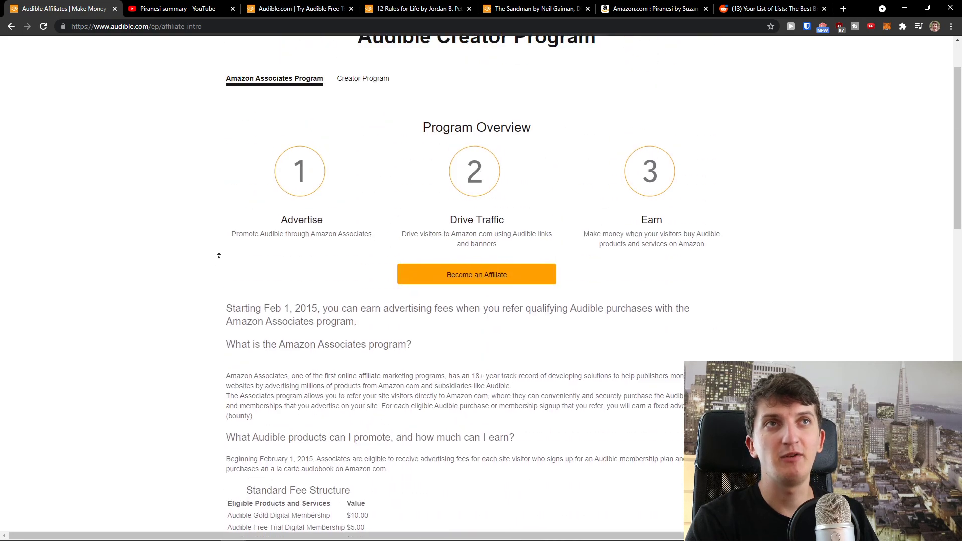
scroll("up", 3)
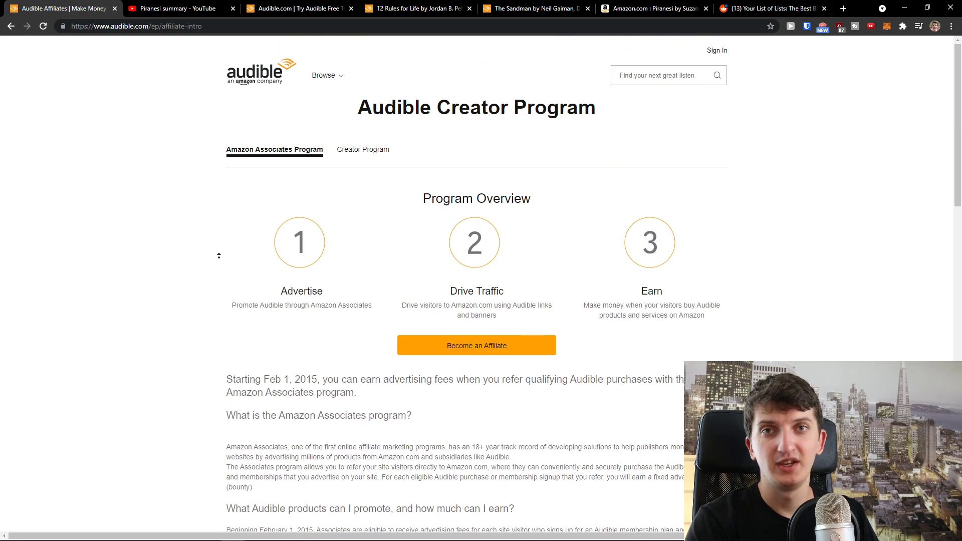